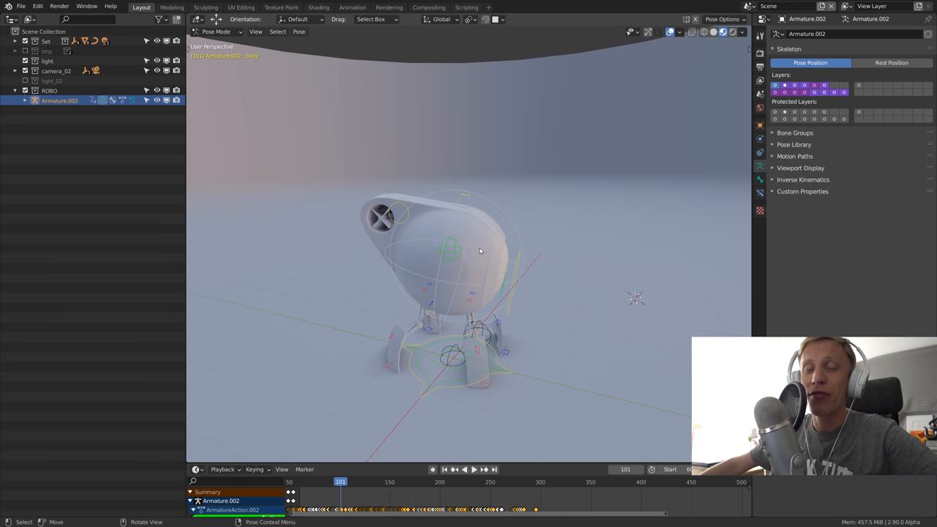
{"action": "mouse_move", "coordinate": [518, 262]}
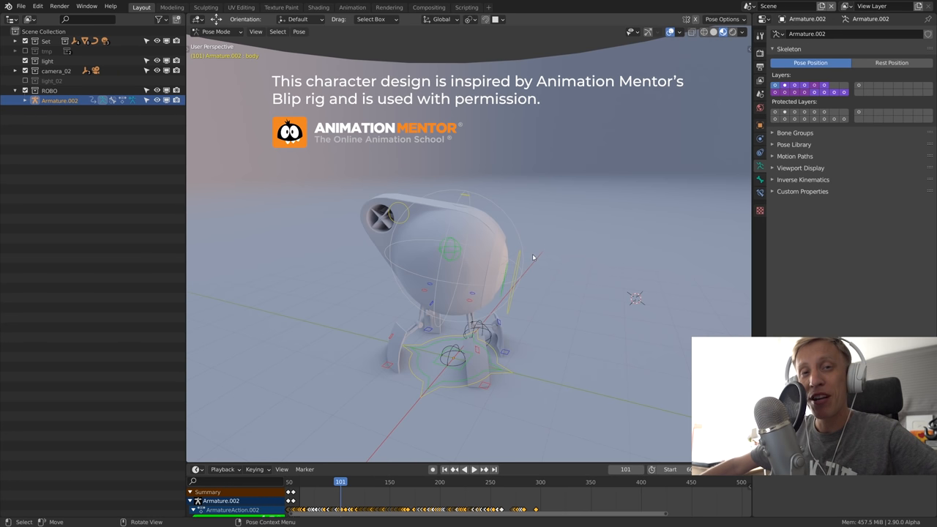
Switch the viewport to Material Preview to show the robot's orange-and-white materials.
{"action": "left_click", "coordinate": [489, 253]}
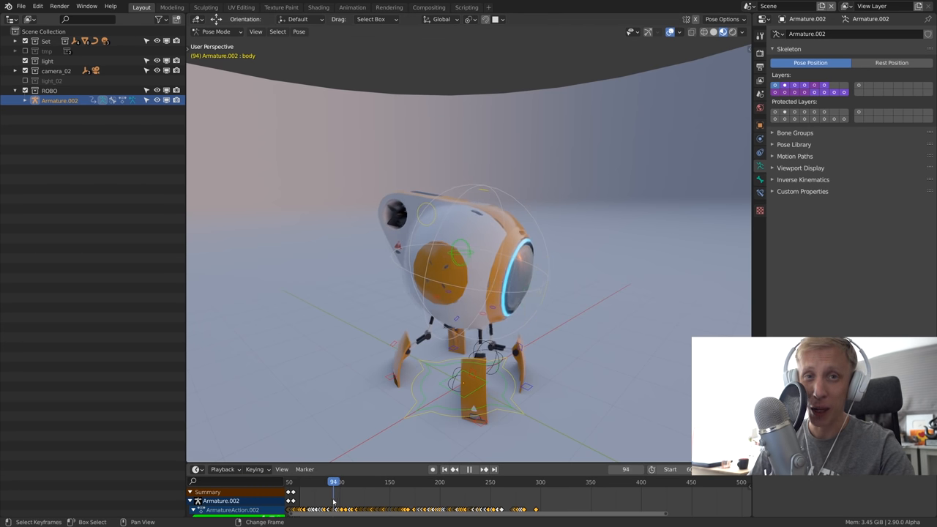
Hide overlays during playback, then show the rig controls again at frame 302.
{"action": "left_click", "coordinate": [324, 481]}
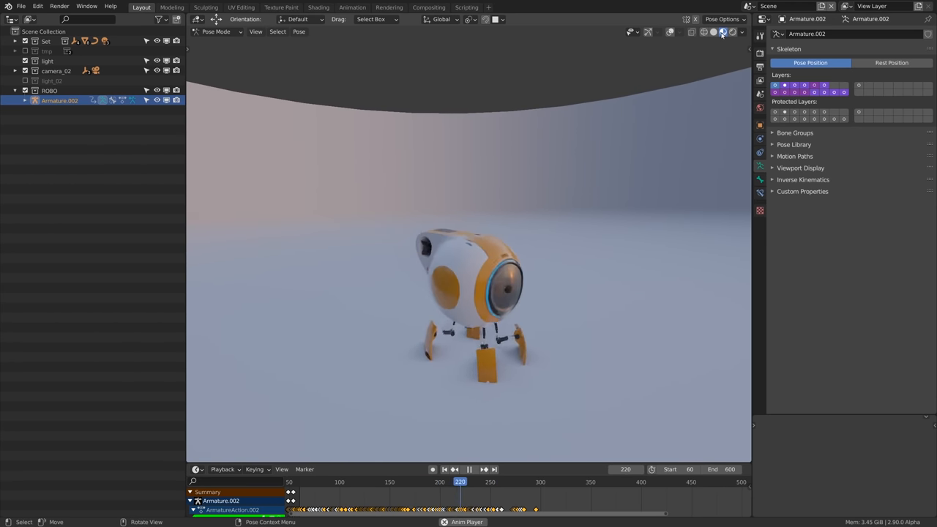
{"action": "left_click", "coordinate": [742, 31]}
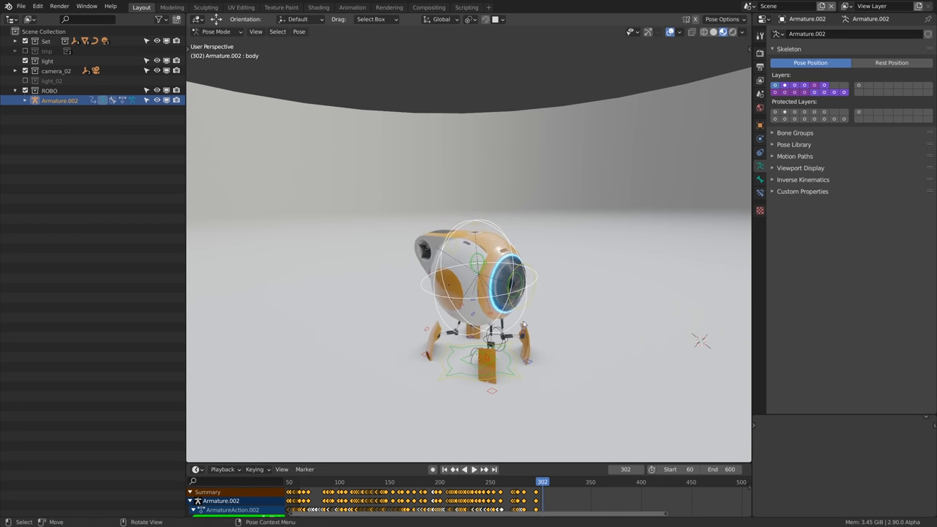
{"action": "mouse_move", "coordinate": [433, 470]}
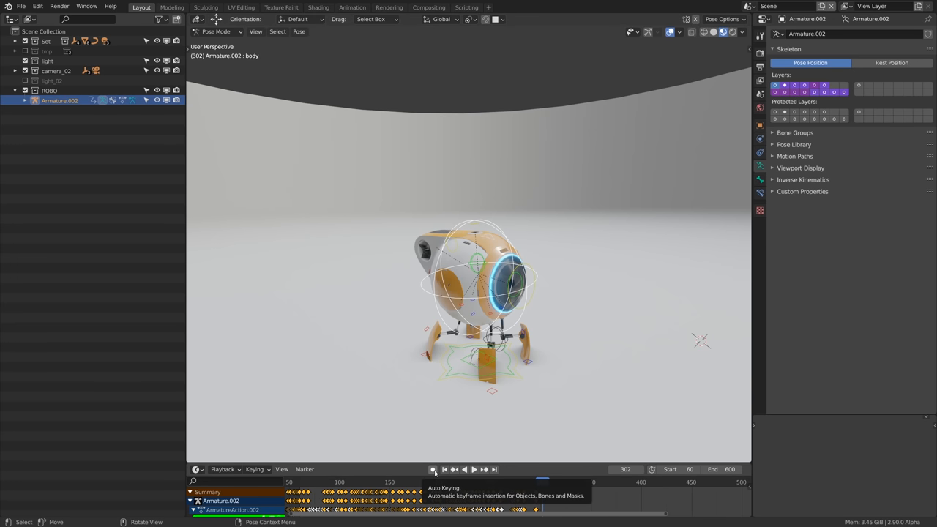
Enable auto keying and move the Quad_C propeller bone to key it.
{"action": "left_click", "coordinate": [432, 469]}
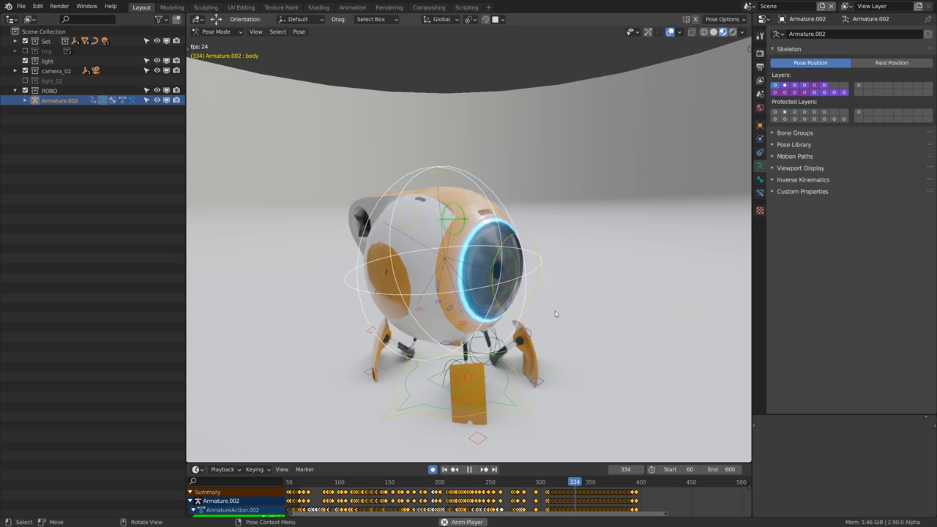
{"action": "left_click", "coordinate": [621, 482]}
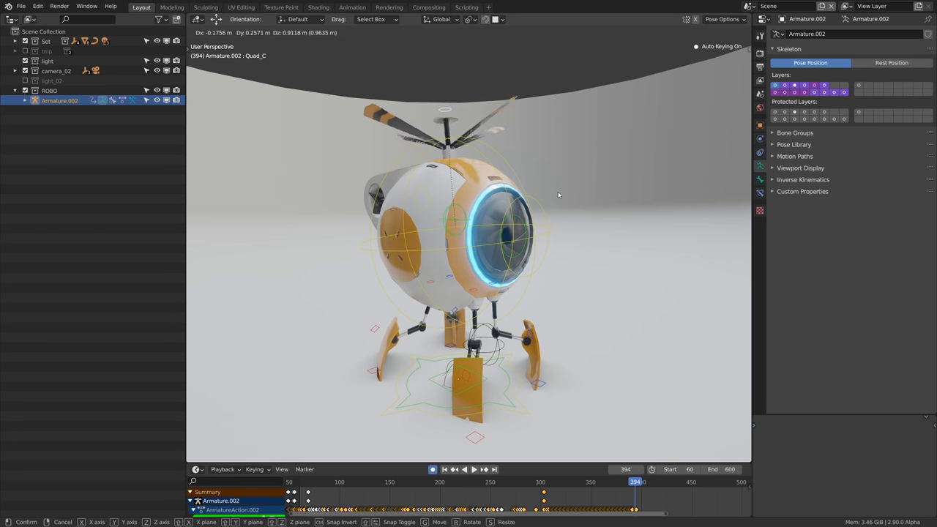
{"action": "mouse_move", "coordinate": [536, 188]}
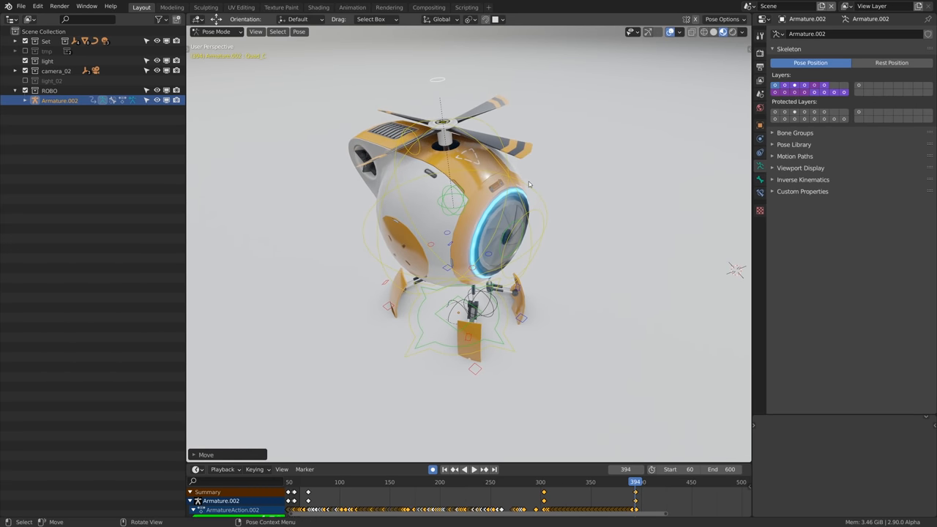
{"action": "key", "text": "g"}
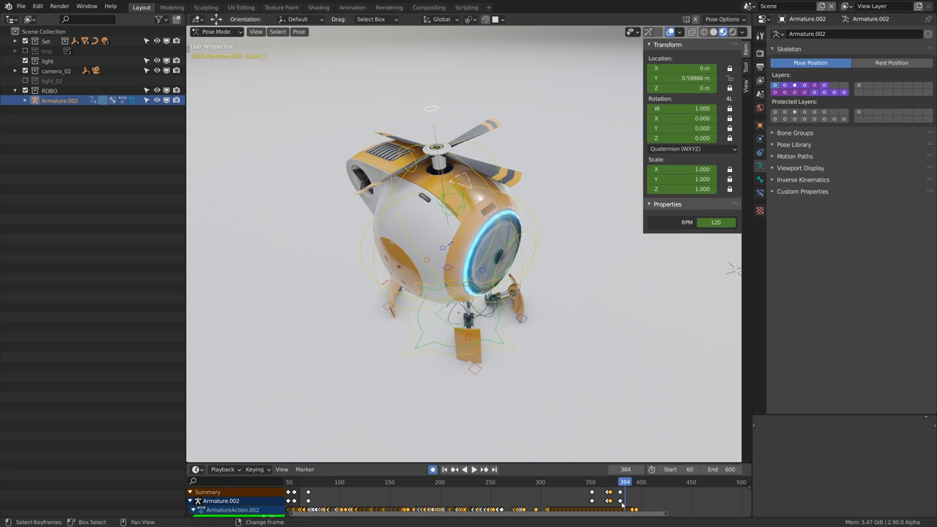
Open the Render Properties and expand the Motion Blur settings.
{"action": "left_click", "coordinate": [473, 469]}
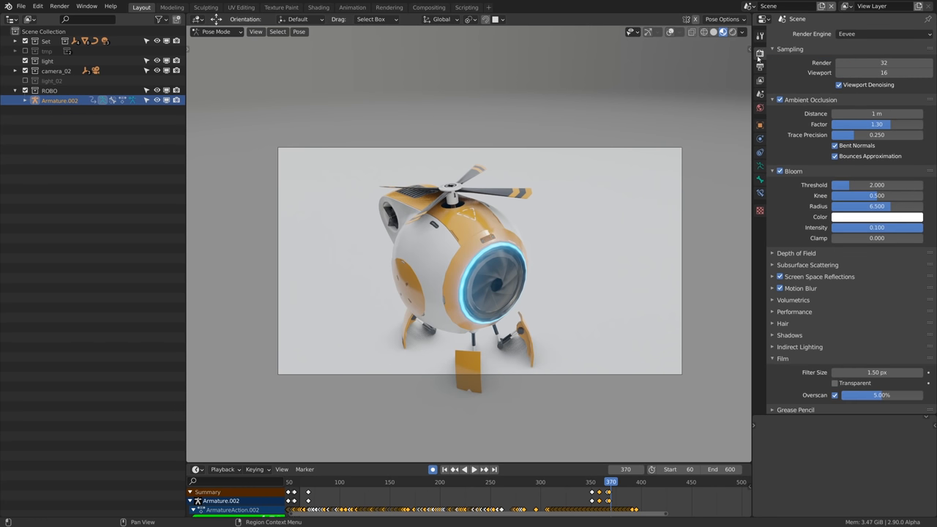
{"action": "mouse_move", "coordinate": [797, 227]}
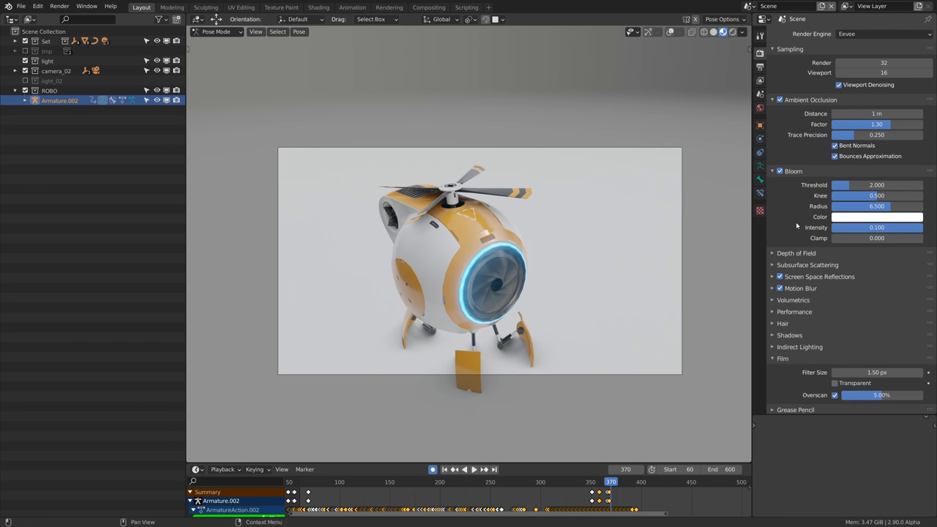
{"action": "left_click", "coordinate": [801, 288]}
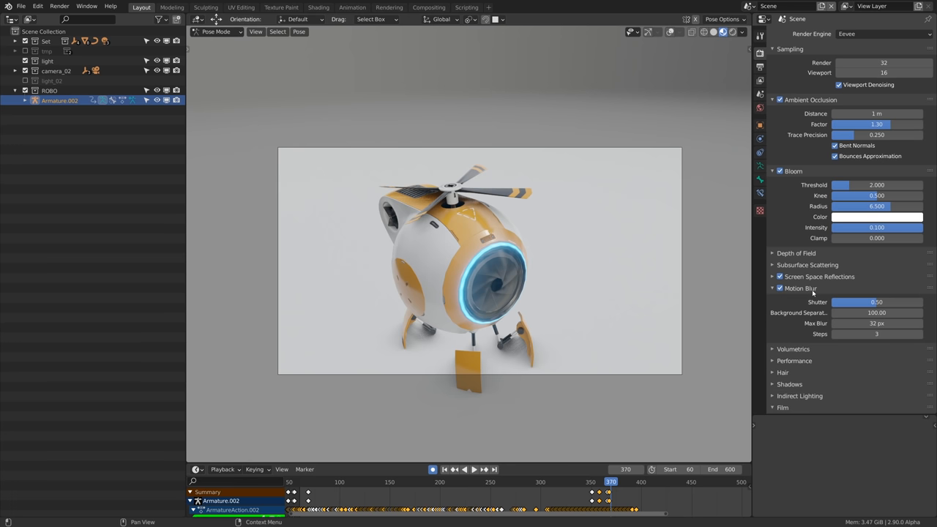
{"action": "mouse_move", "coordinate": [816, 291]}
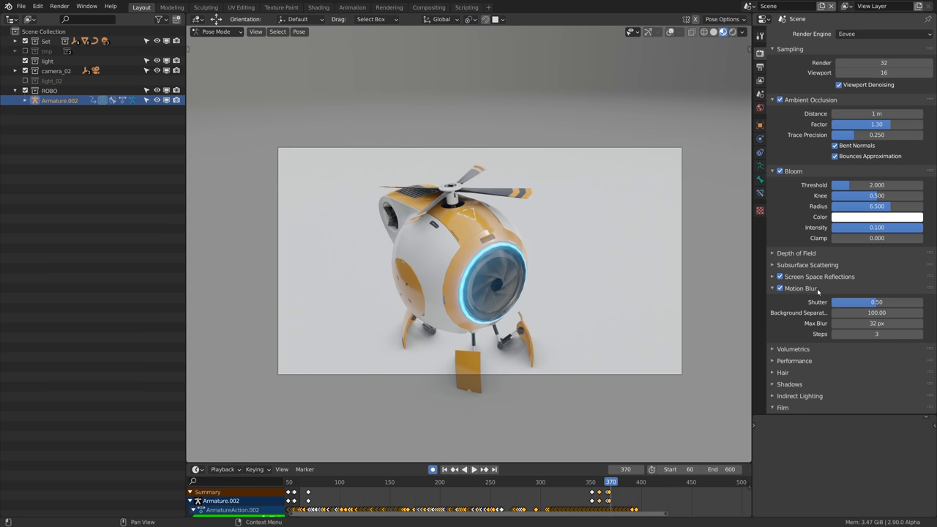
{"action": "mouse_move", "coordinate": [602, 261]}
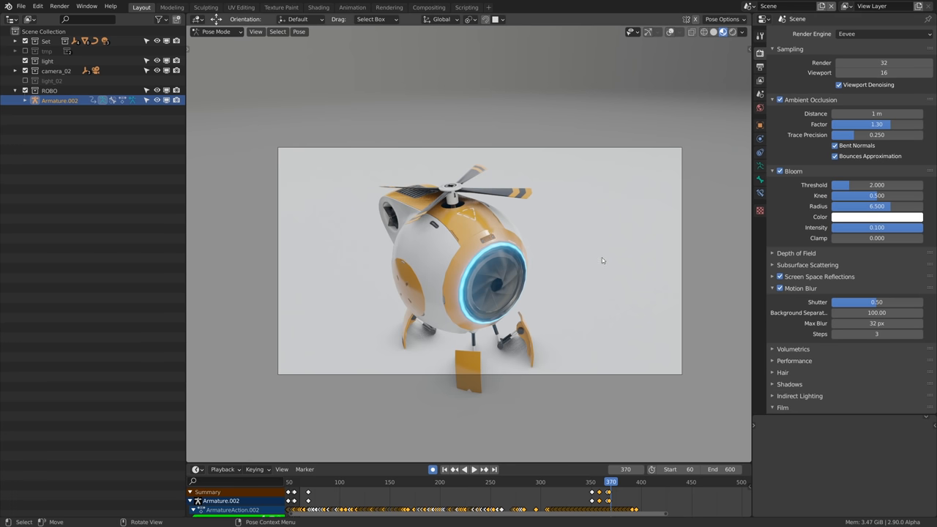
{"action": "mouse_move", "coordinate": [632, 174]}
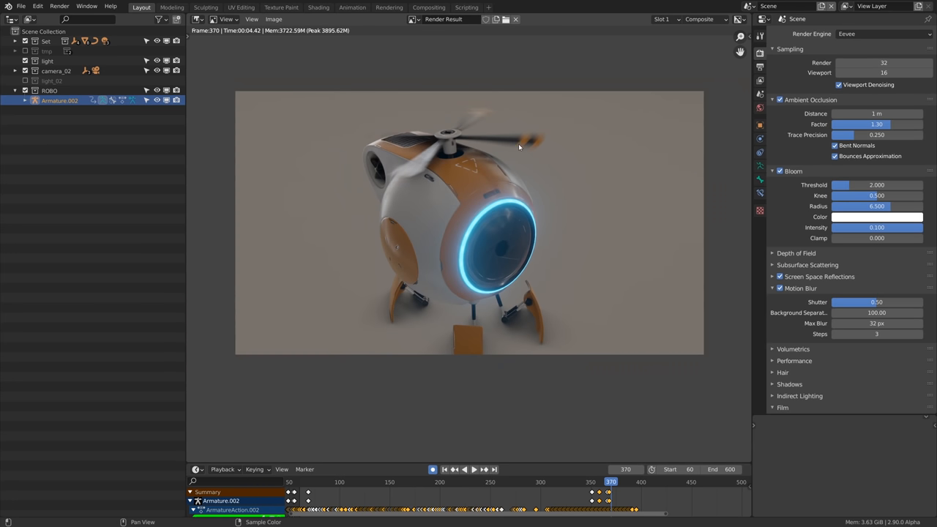
Raise the motion blur shutter to 2.00 for stronger propeller blur.
{"action": "left_click", "coordinate": [876, 302]}
{"action": "type", "text": "2"}
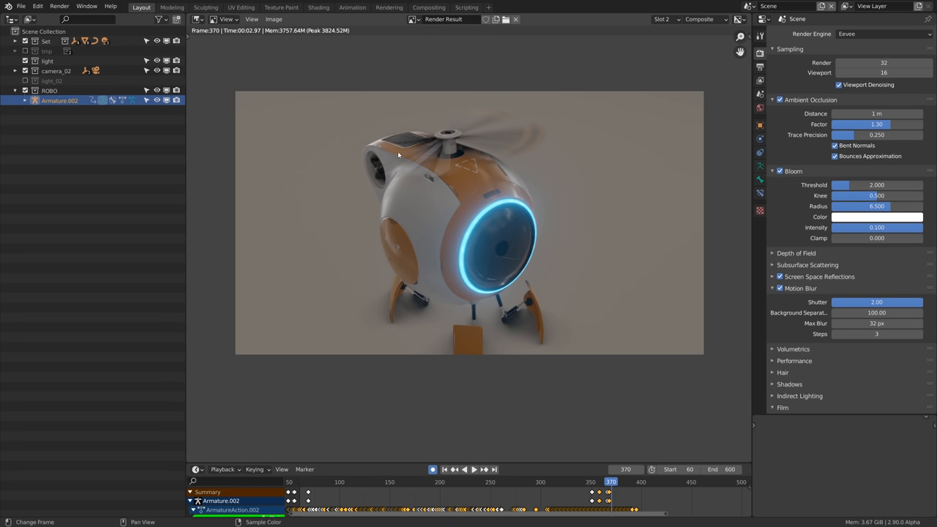
{"action": "mouse_move", "coordinate": [589, 210]}
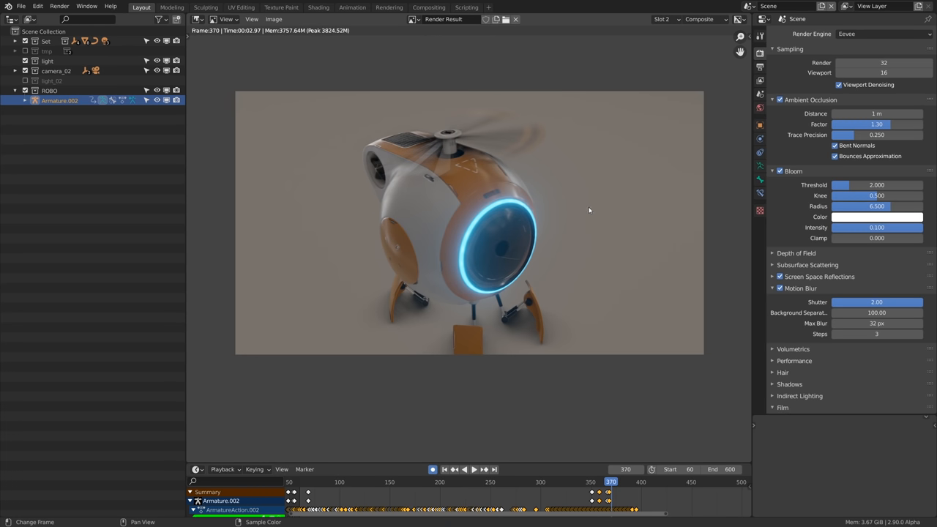
{"action": "mouse_move", "coordinate": [876, 334]}
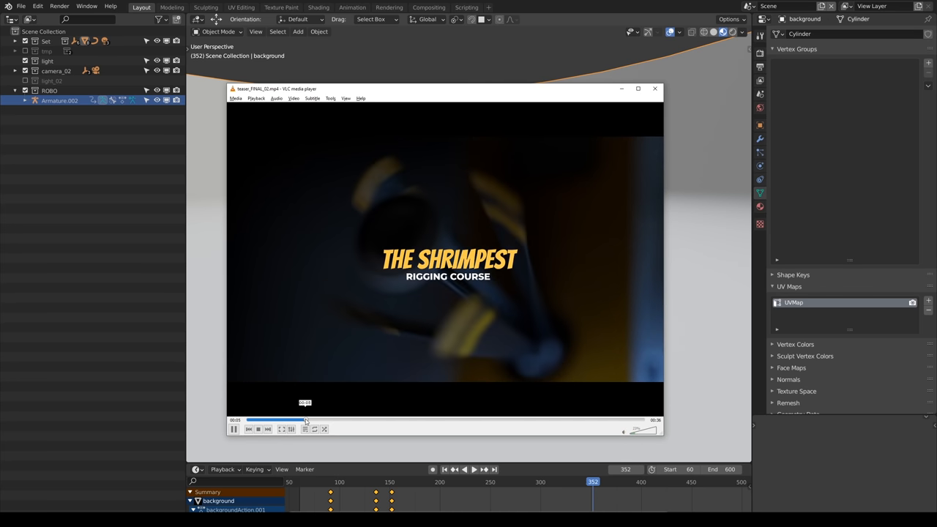
Skip ahead through the VLC teaser video, pause it, and close it.
{"action": "left_click", "coordinate": [234, 429]}
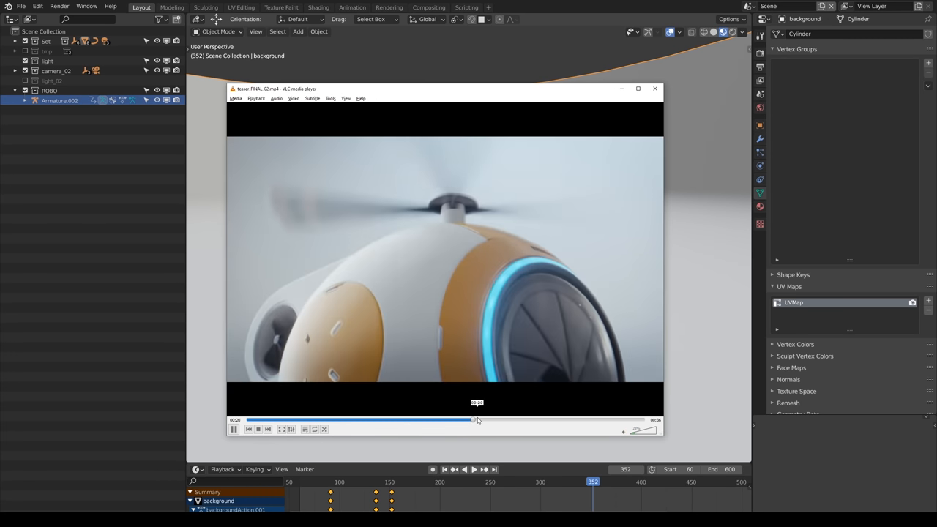
{"action": "left_click", "coordinate": [233, 429]}
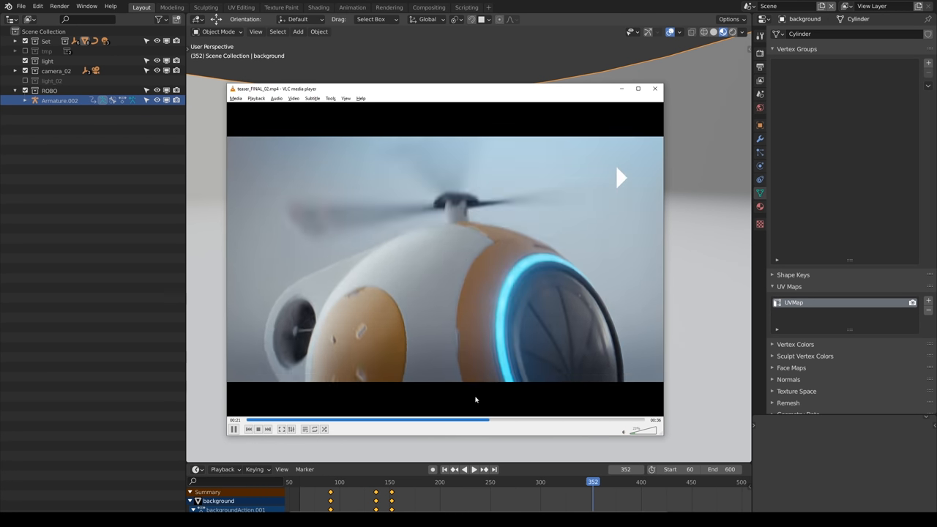
{"action": "left_click", "coordinate": [476, 420]}
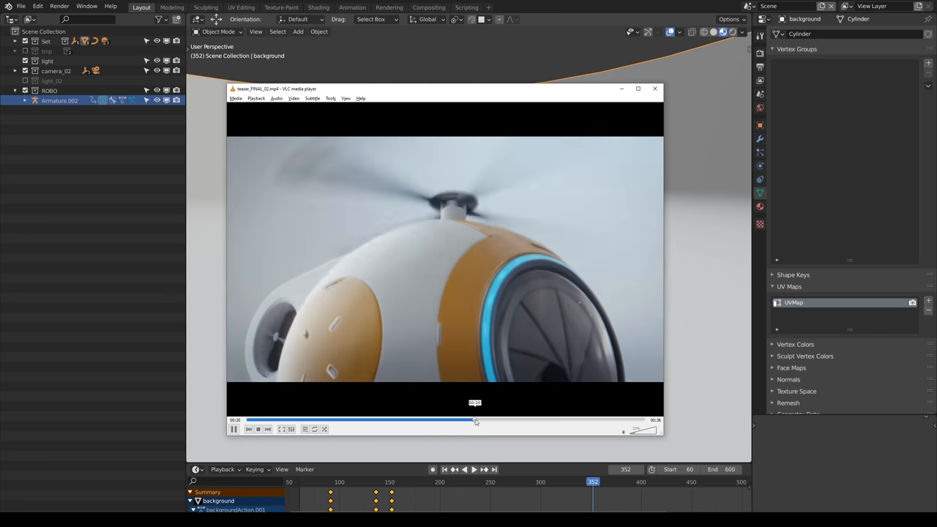
{"action": "left_click", "coordinate": [444, 256]}
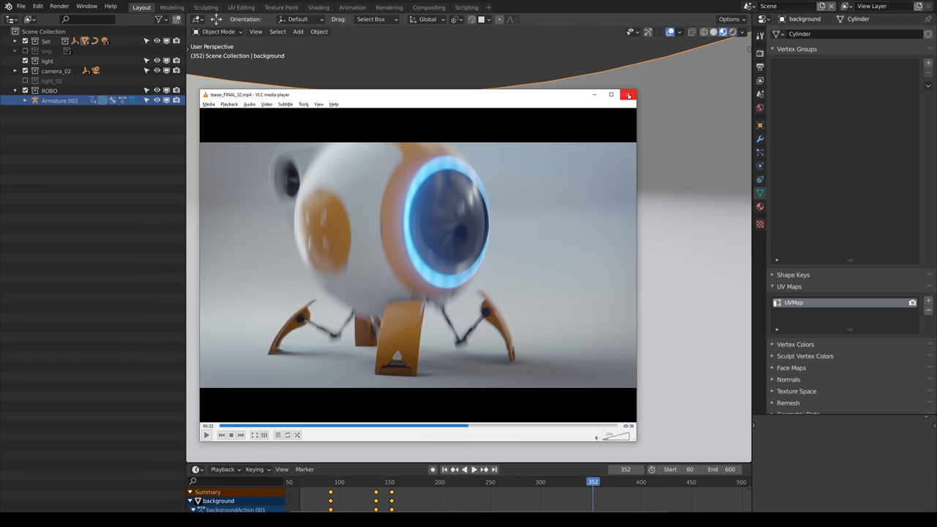
{"action": "left_click", "coordinate": [628, 95]}
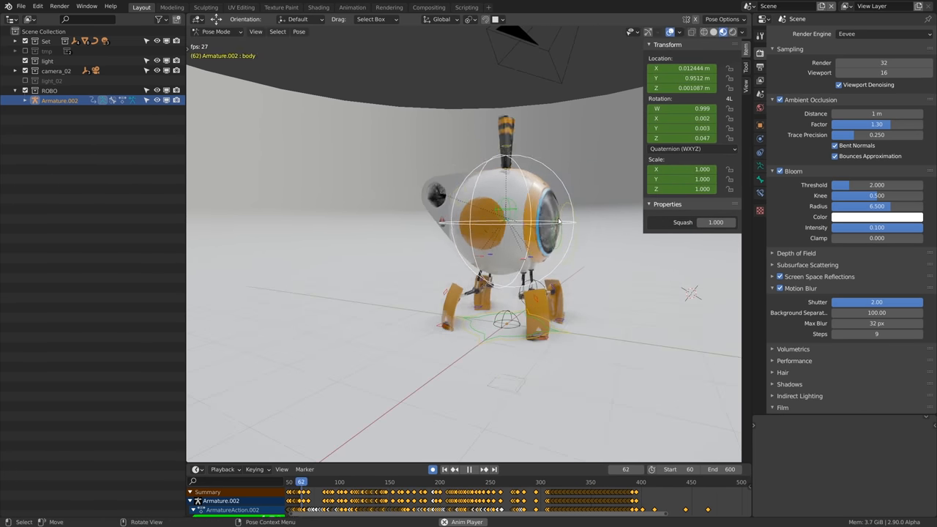
Hide the viewport overlays and scroll the render settings down to Simplify.
{"action": "left_click", "coordinate": [333, 481]}
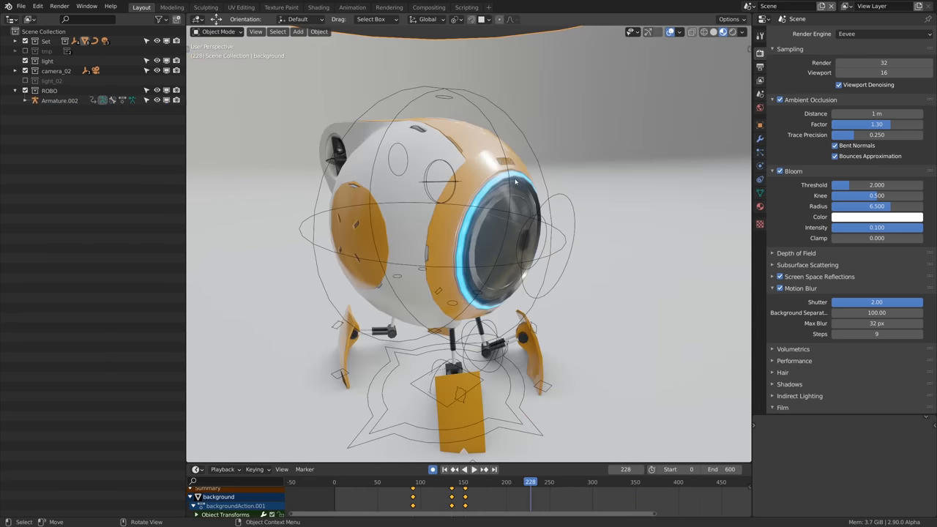
{"action": "scroll", "scroll_direction": "down", "scroll_amount": 3}
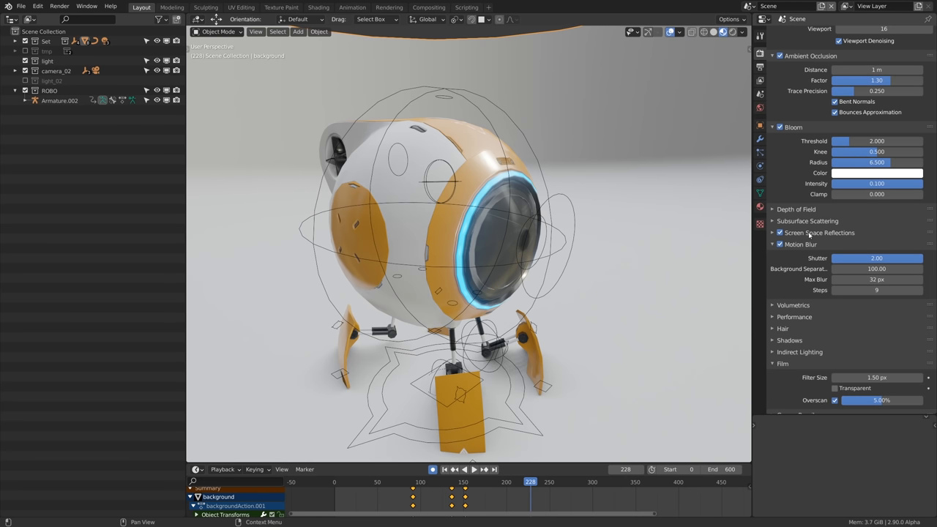
{"action": "scroll", "scroll_direction": "down", "scroll_amount": 3}
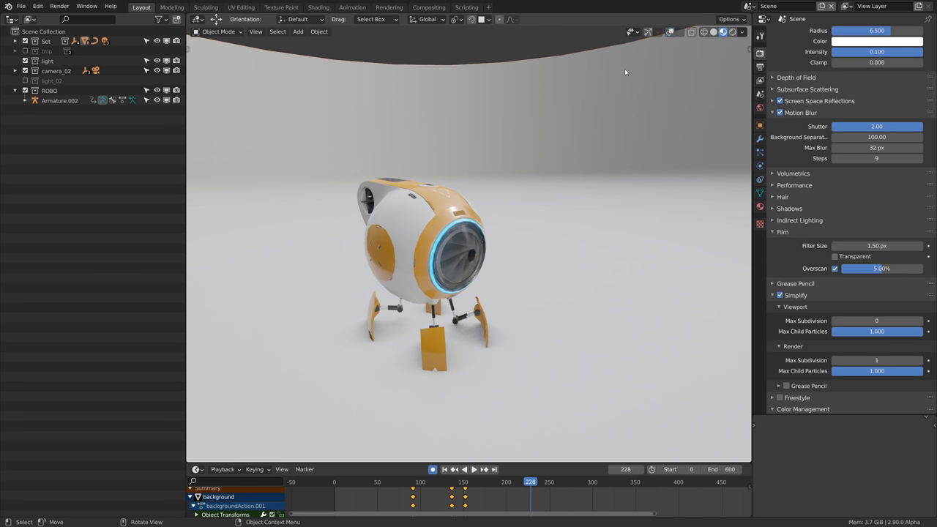
Orbit close to the foot's USB panel, then around to the robot's front.
{"action": "left_click_drag", "start_coordinate": [468, 292], "coordinate": [410, 264]}
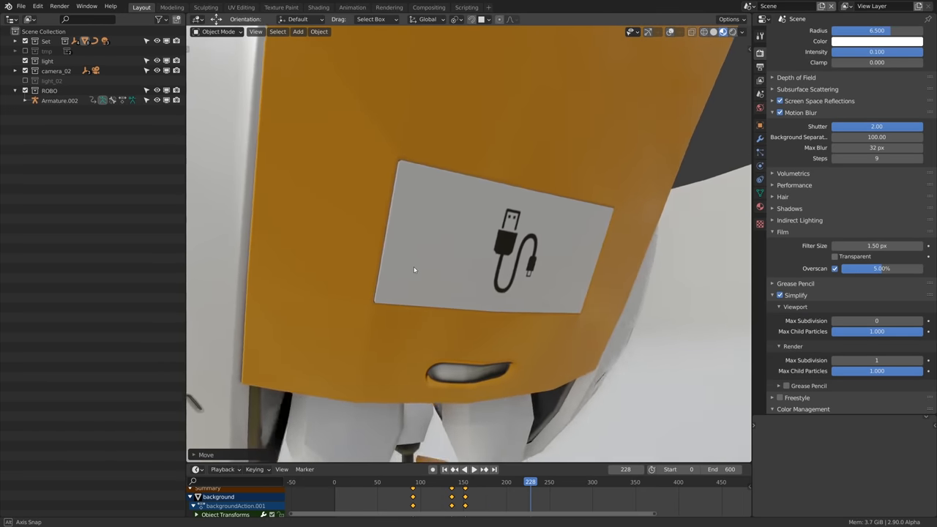
{"action": "left_click_drag", "start_coordinate": [415, 270], "coordinate": [489, 284]}
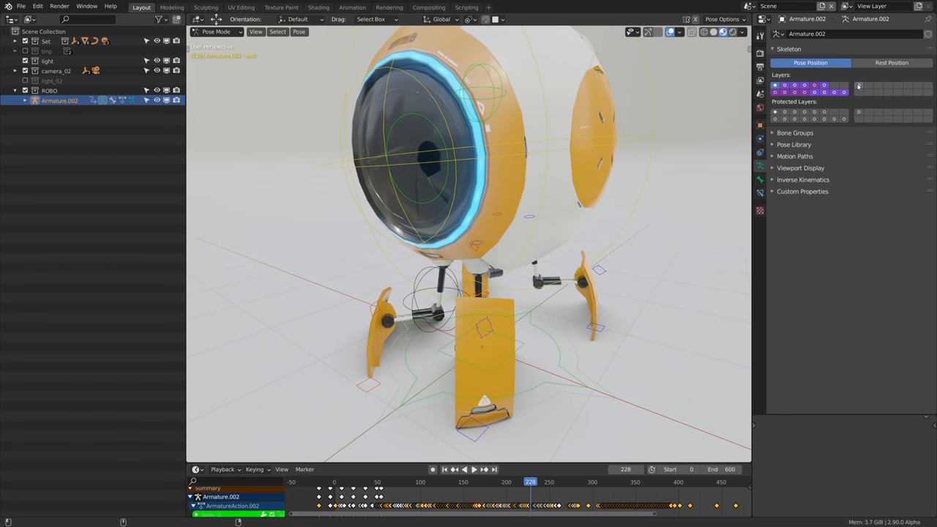
Move the eye's iris control across the eye and play the rigged animation.
{"action": "key", "text": "g"}
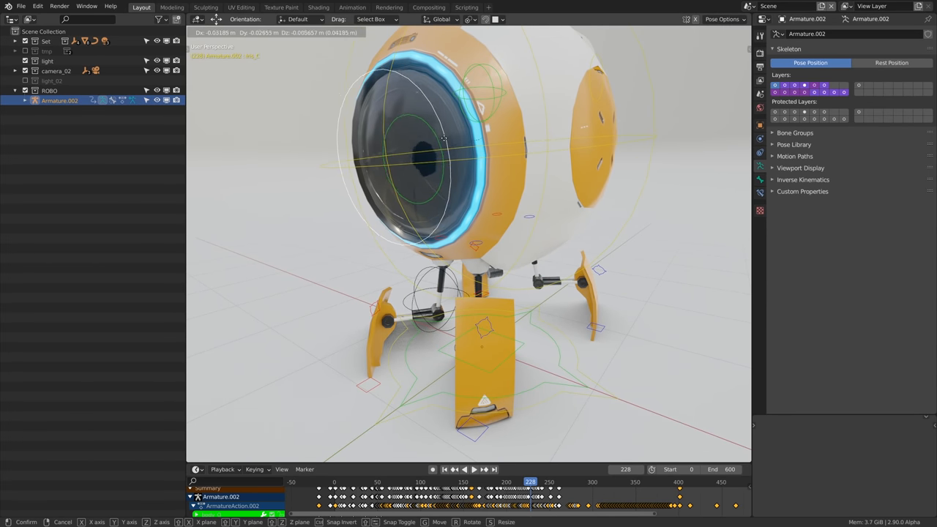
{"action": "left_click_drag", "start_coordinate": [443, 139], "coordinate": [443, 258]}
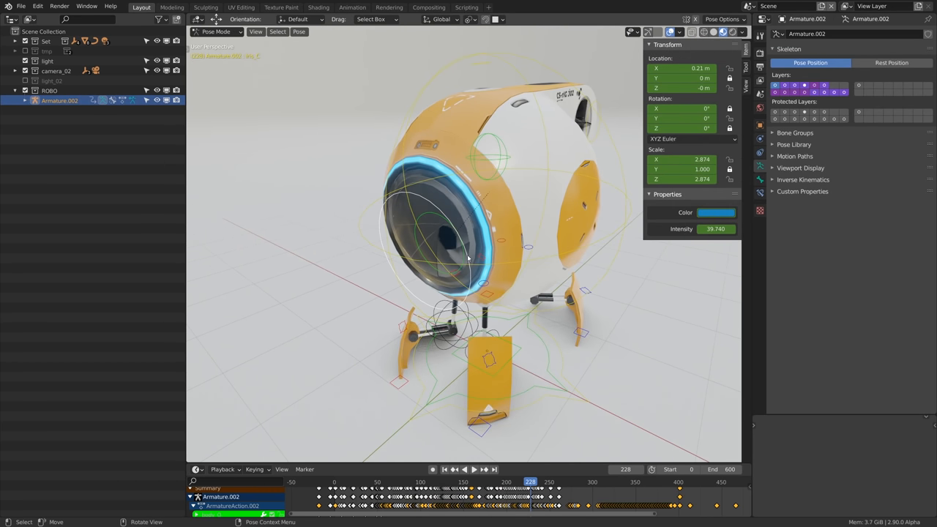
{"action": "left_click", "coordinate": [715, 212]}
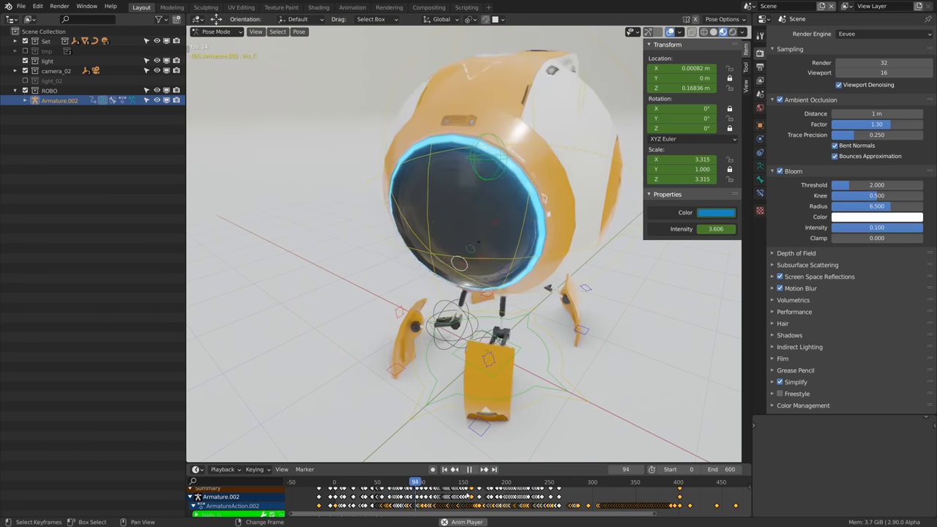
{"action": "left_click", "coordinate": [469, 470]}
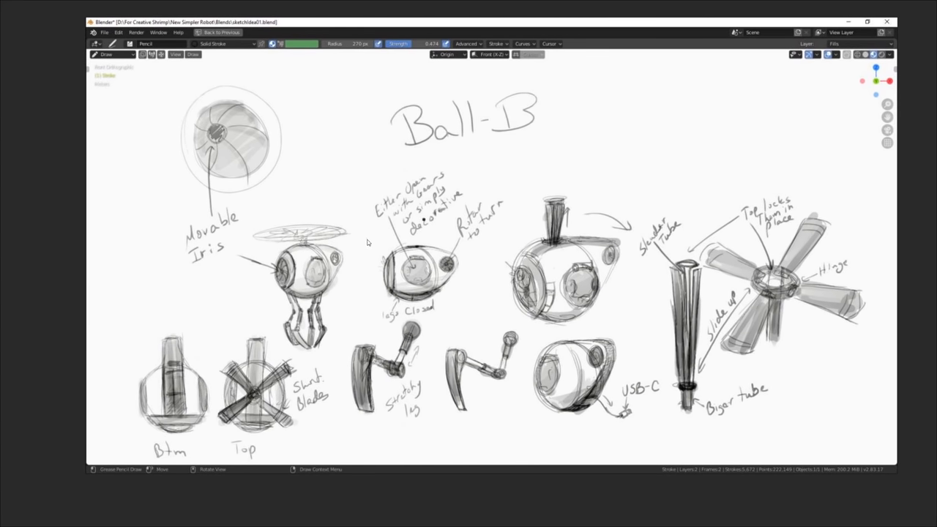
{"action": "mouse_move", "coordinate": [525, 297]}
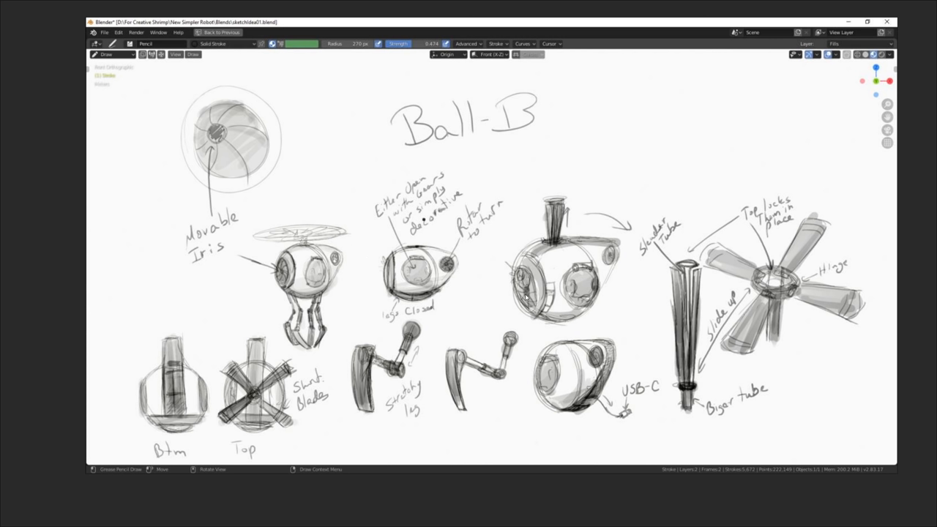
{"action": "mouse_move", "coordinate": [524, 212]}
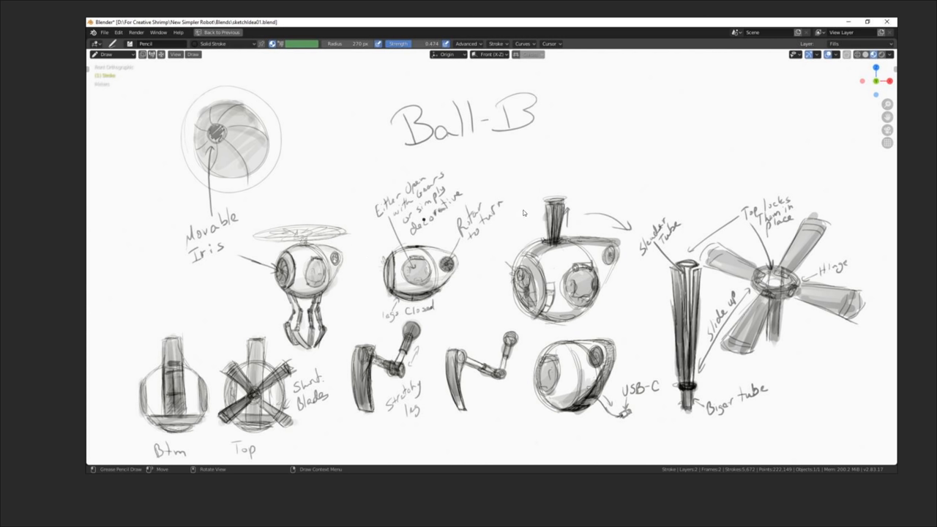
{"action": "mouse_move", "coordinate": [697, 328]}
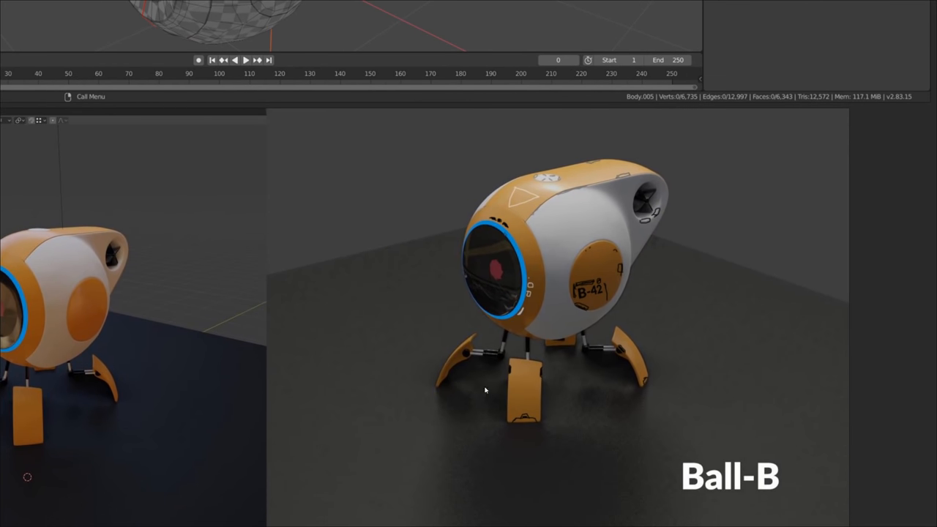
{"action": "mouse_move", "coordinate": [598, 303]}
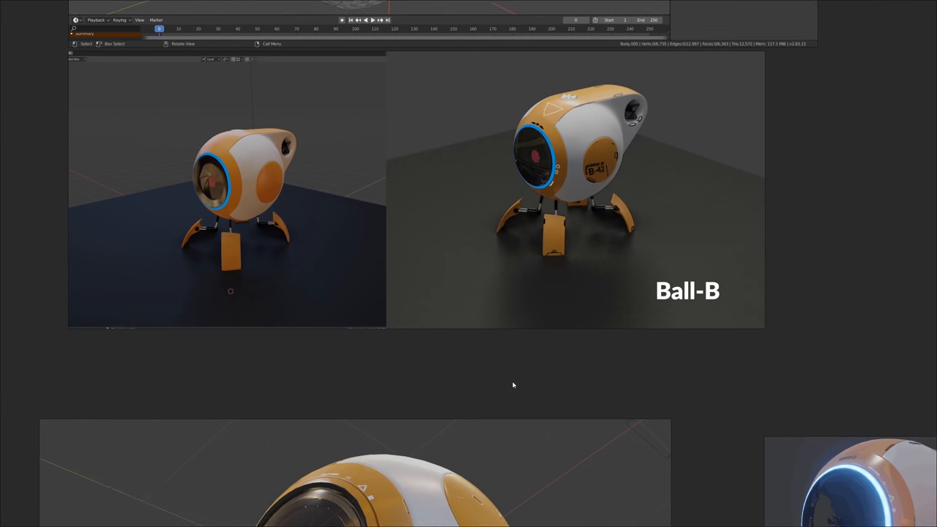
Zoom out across the PureRef reference board and click around the robot images.
{"action": "scroll", "scroll_direction": "down", "scroll_amount": 3}
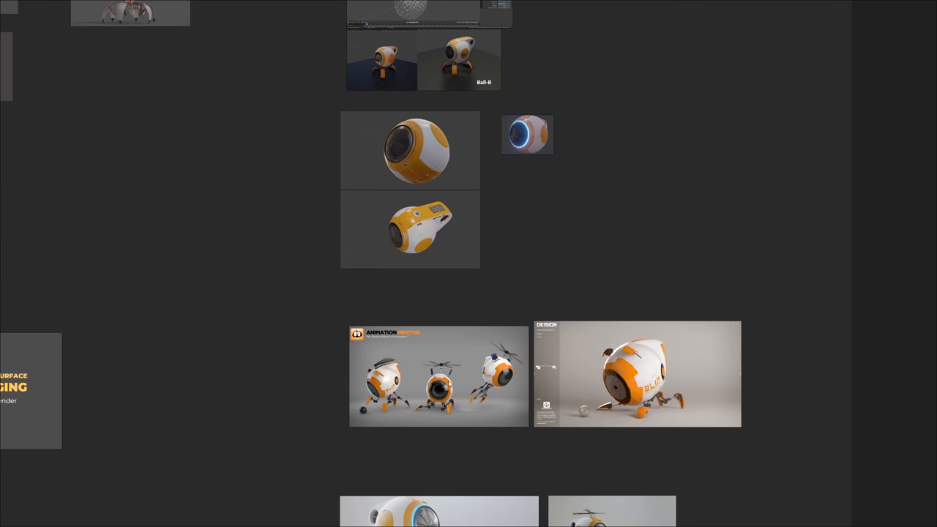
{"action": "left_click", "coordinate": [439, 373]}
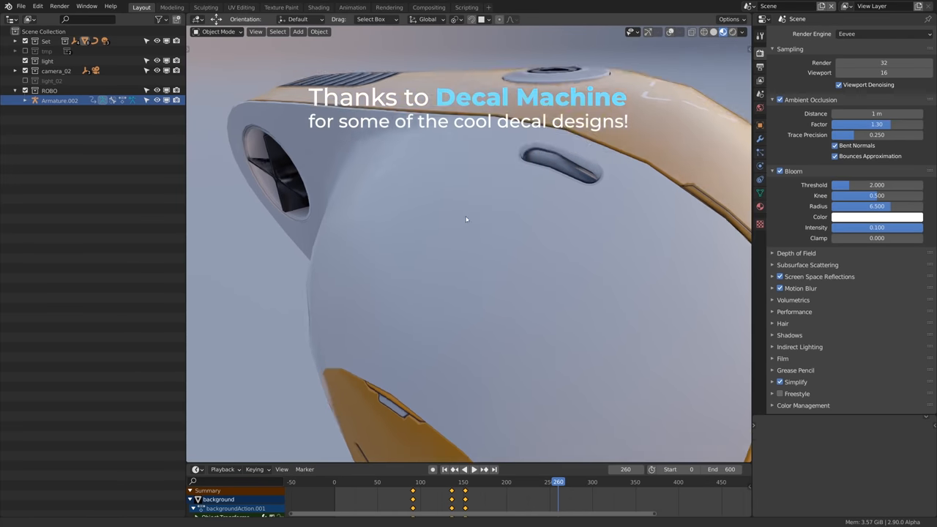
Orbit around the robot's head and body wireframe, then stop the animation playback.
{"action": "left_click_drag", "start_coordinate": [466, 219], "coordinate": [456, 293]}
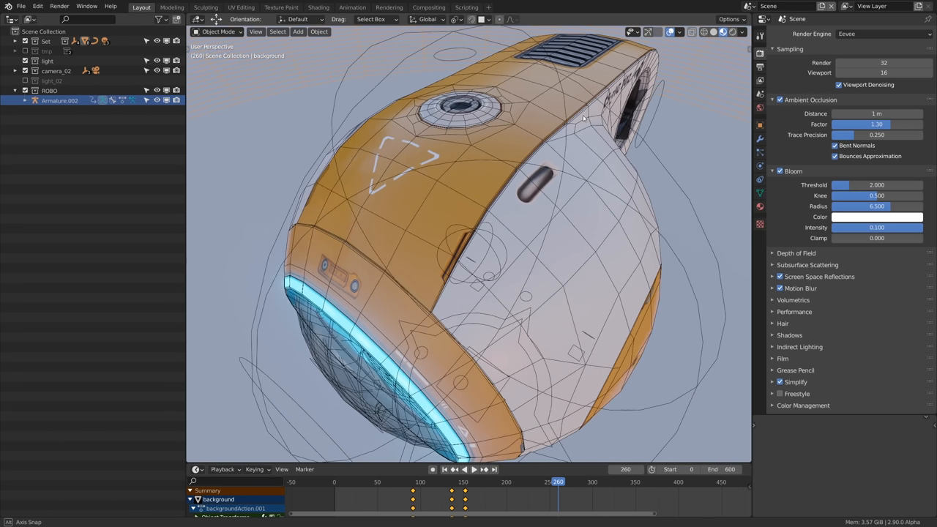
{"action": "left_click_drag", "start_coordinate": [585, 117], "coordinate": [571, 66]}
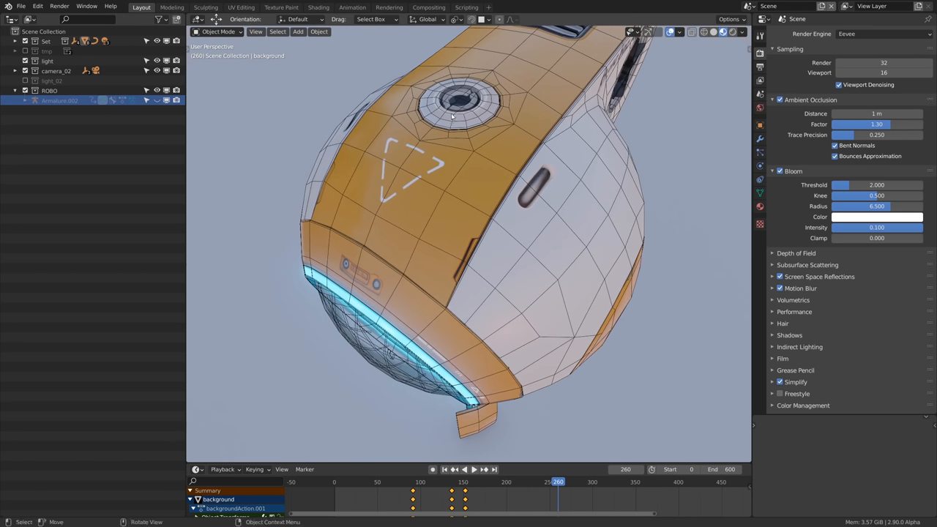
{"action": "mouse_move", "coordinate": [532, 227]}
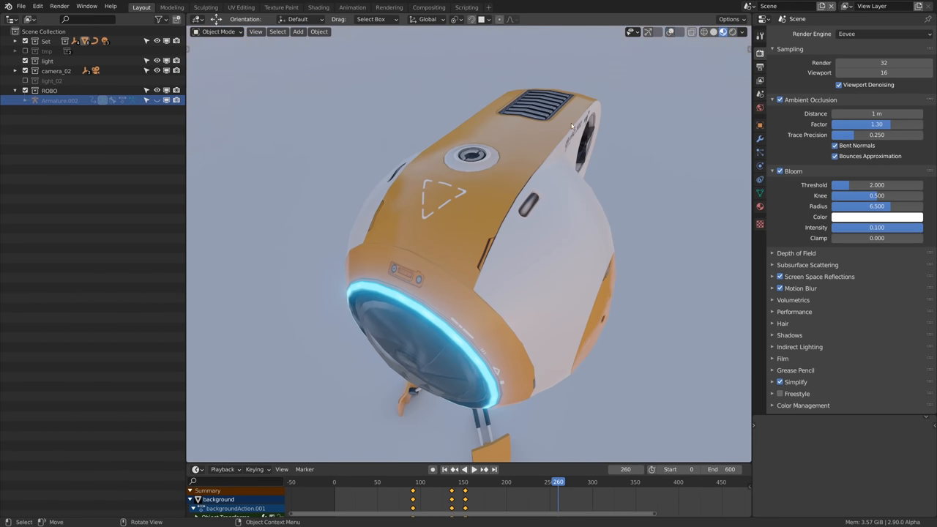
{"action": "mouse_move", "coordinate": [469, 245]}
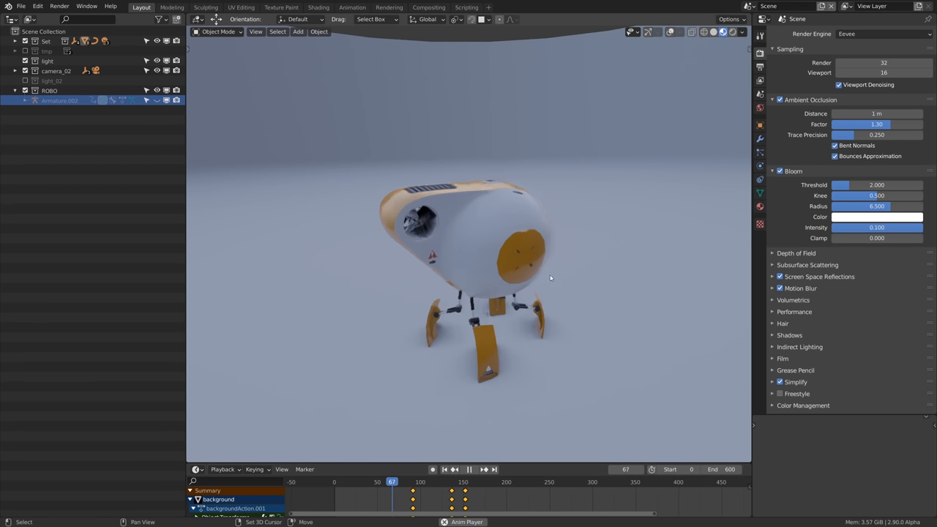
{"action": "left_click", "coordinate": [433, 481]}
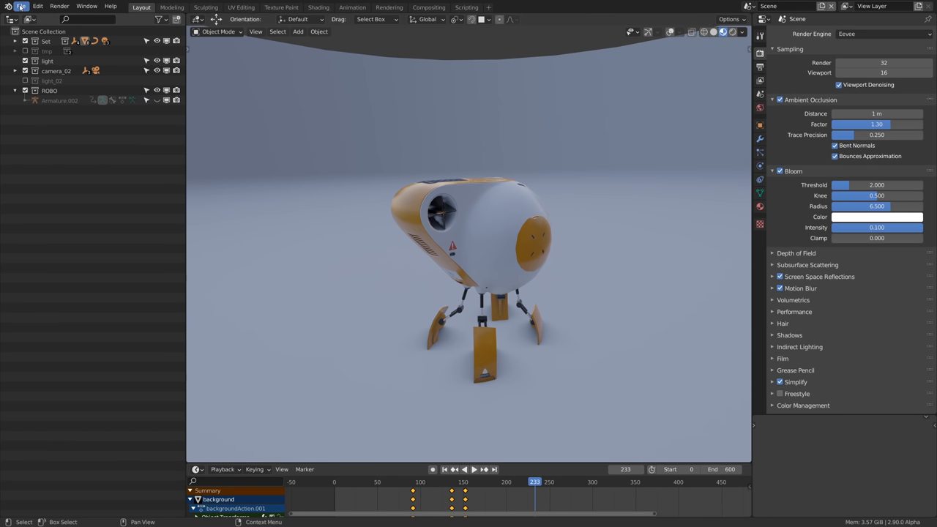
Open the pistons_01_2 demo scene and start its playback.
{"action": "left_click", "coordinate": [20, 7]}
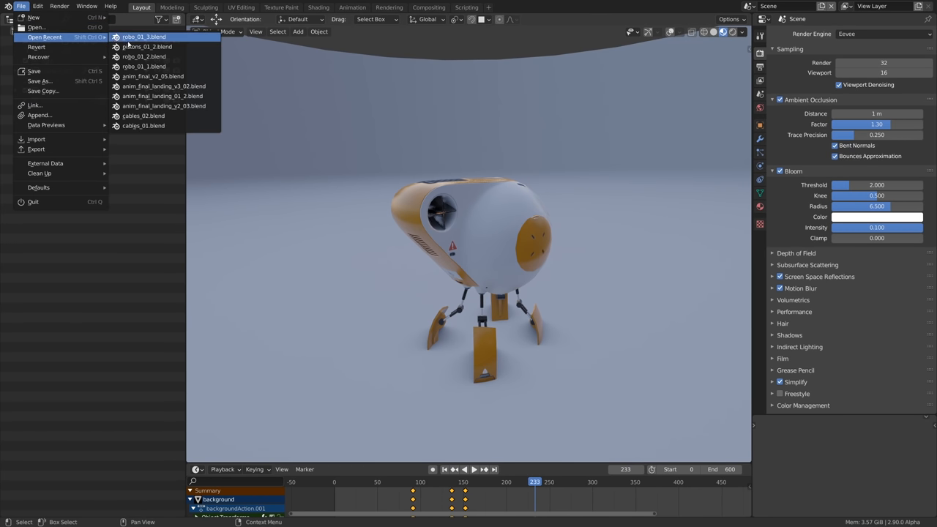
{"action": "mouse_move", "coordinate": [146, 46]}
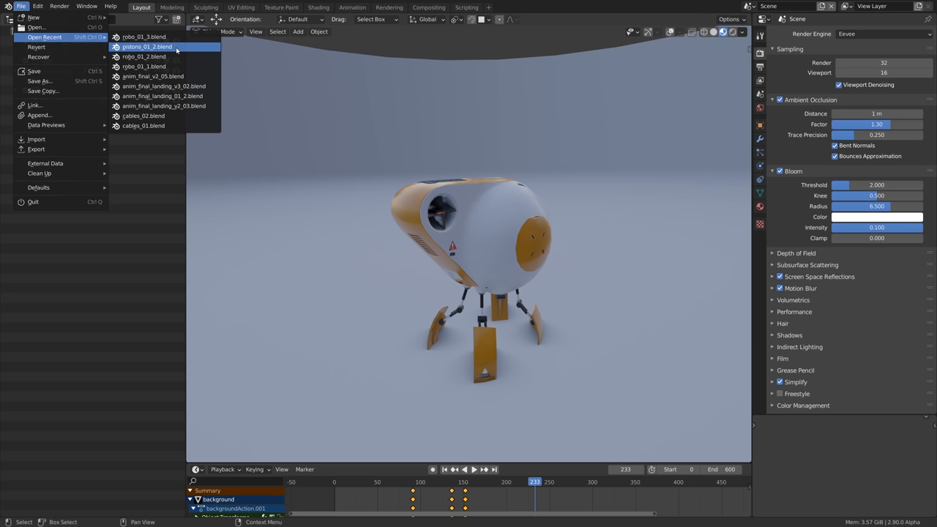
{"action": "left_click", "coordinate": [146, 46]}
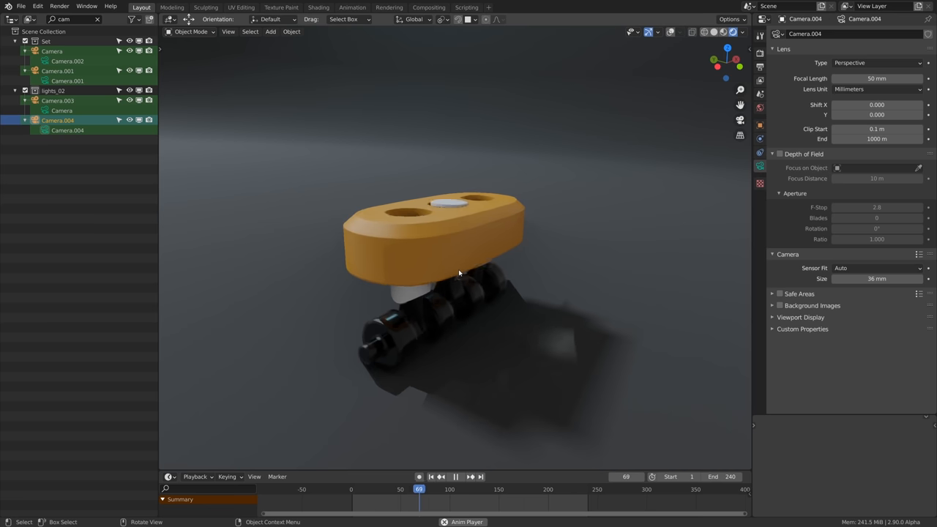
{"action": "left_click", "coordinate": [455, 477]}
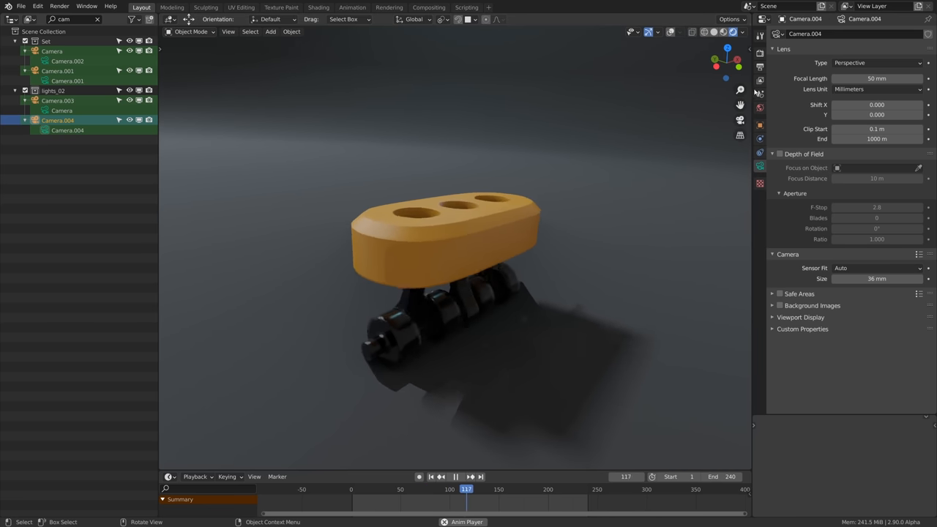
Enable motion blur in the render settings and render the piston frame, then close the result.
{"action": "left_click", "coordinate": [760, 52]}
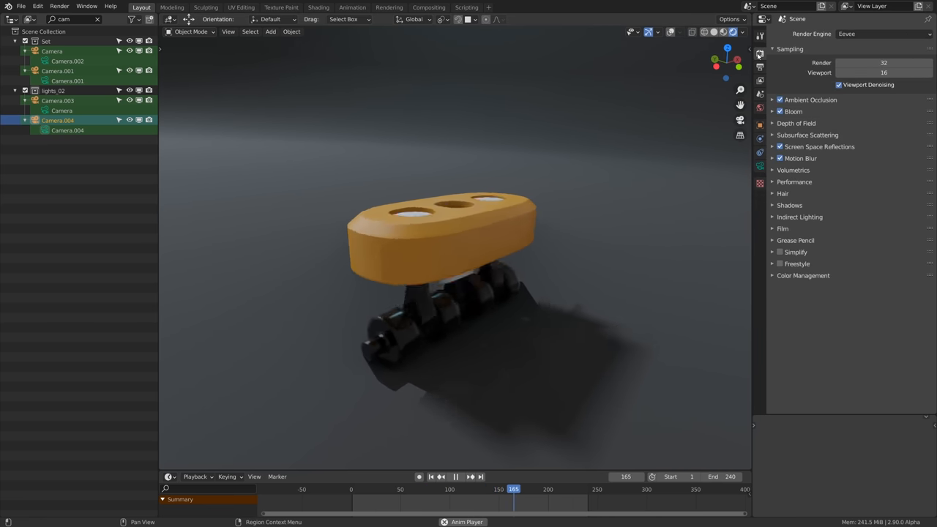
{"action": "left_click", "coordinate": [759, 68]}
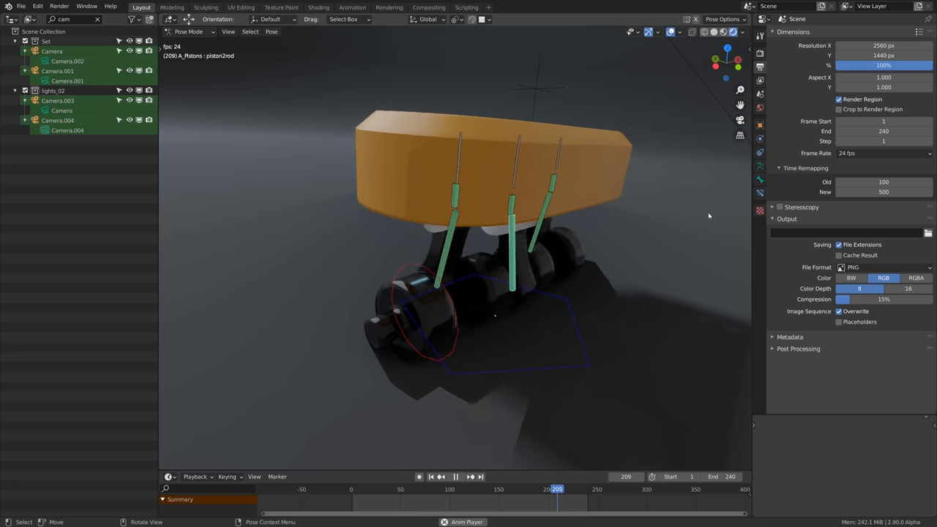
{"action": "left_click", "coordinate": [760, 193]}
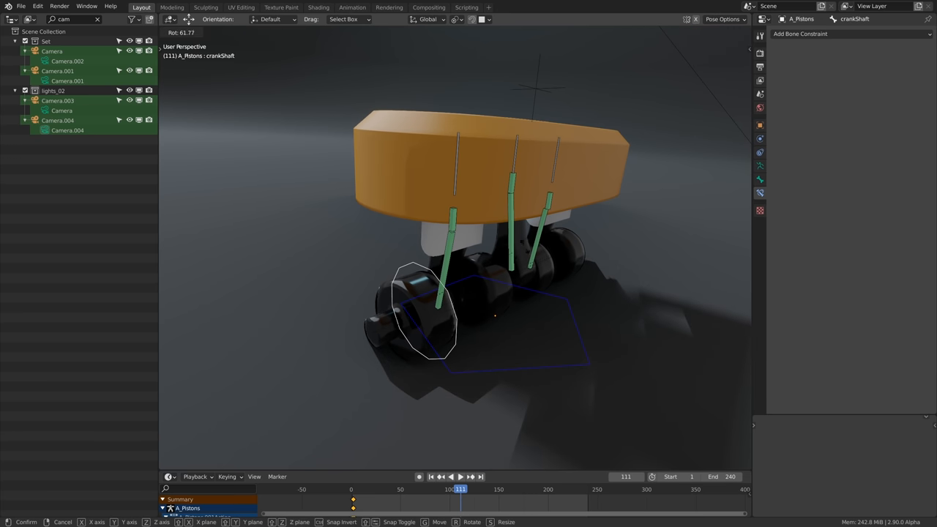
{"action": "mouse_move", "coordinate": [358, 285]}
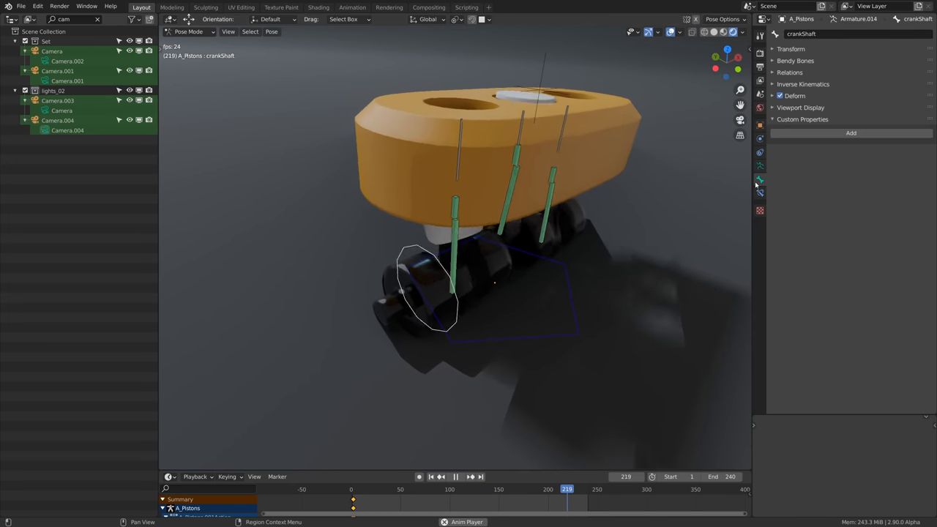
{"action": "left_click", "coordinate": [760, 166]}
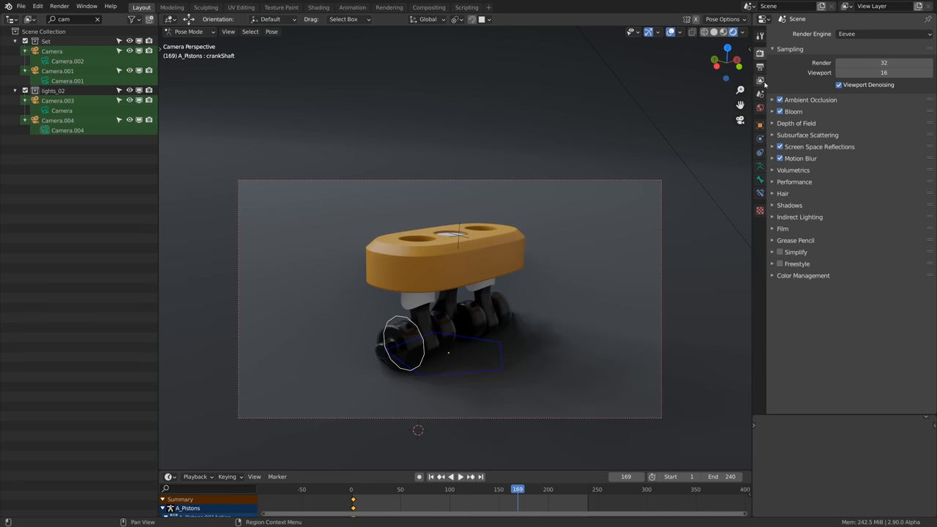
{"action": "left_click", "coordinate": [800, 158]}
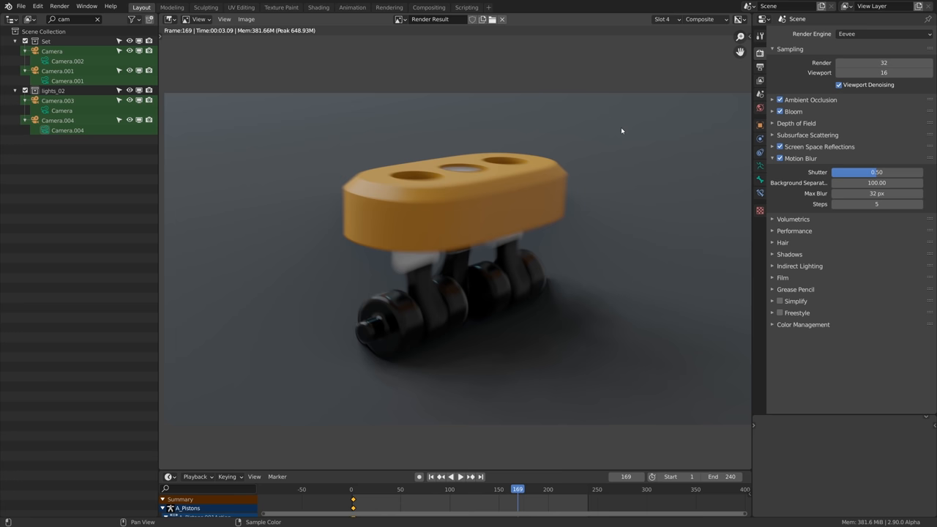
{"action": "left_click", "coordinate": [21, 6]}
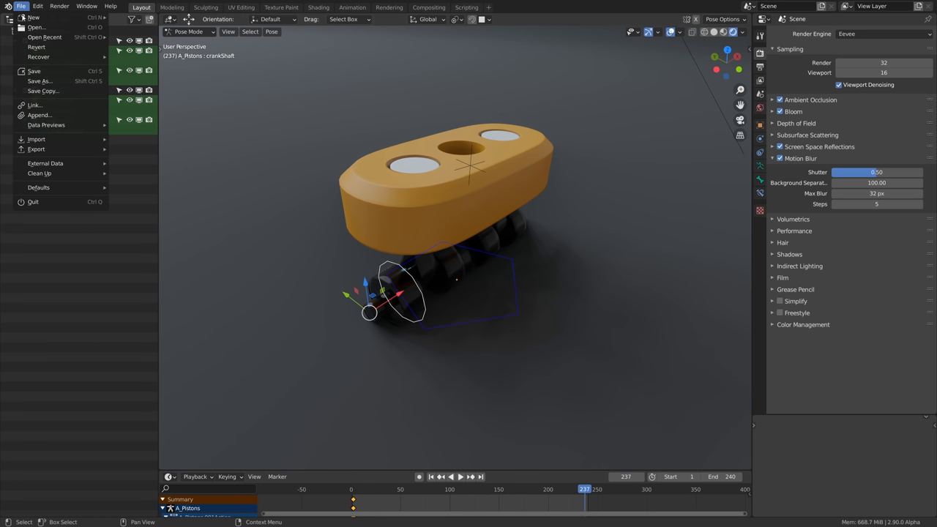
Close the piston file without saving and orbit the cable scene's bundled cables.
{"action": "left_click", "coordinate": [45, 37]}
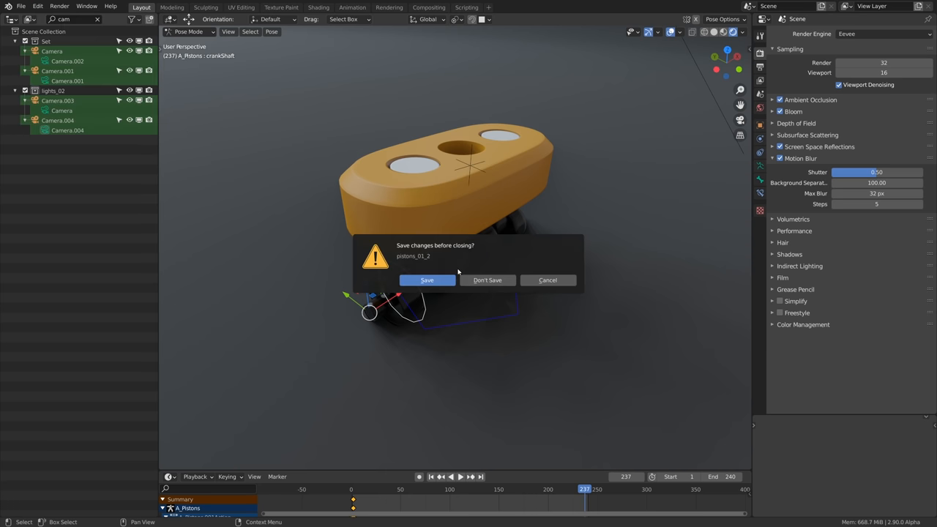
{"action": "left_click", "coordinate": [486, 280]}
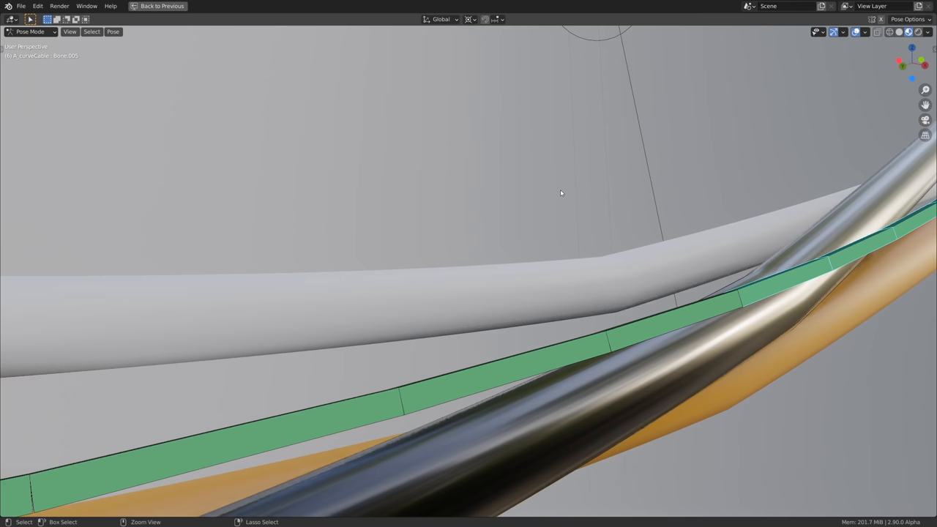
{"action": "left_click_drag", "start_coordinate": [560, 193], "coordinate": [567, 271]}
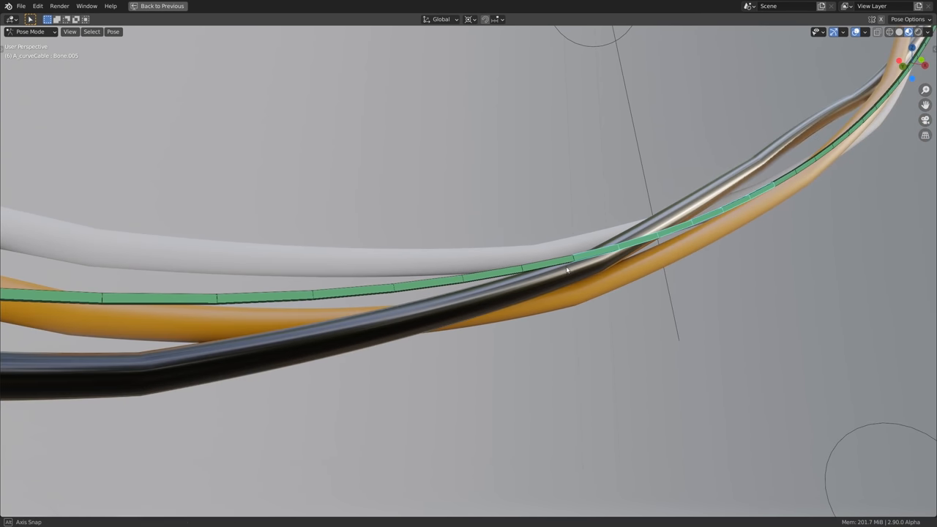
{"action": "left_click_drag", "start_coordinate": [568, 271], "coordinate": [658, 212]}
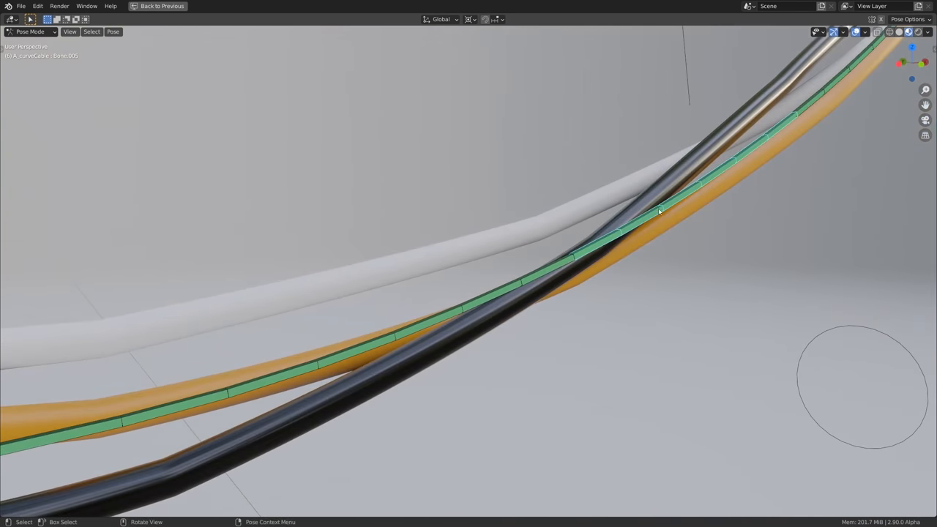
{"action": "left_click", "coordinate": [161, 6]}
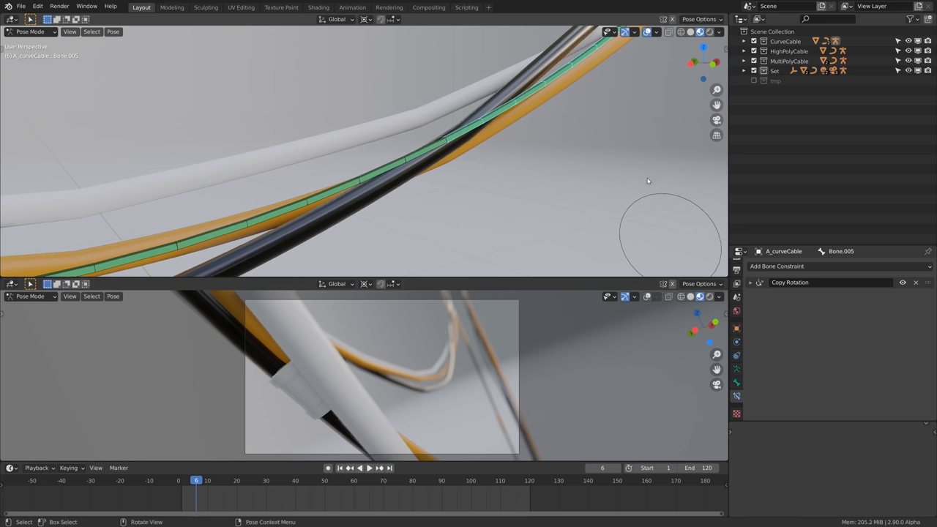
Check the bone settings, grab a cable hook with G, and play the cable animation.
{"action": "left_click", "coordinate": [737, 382]}
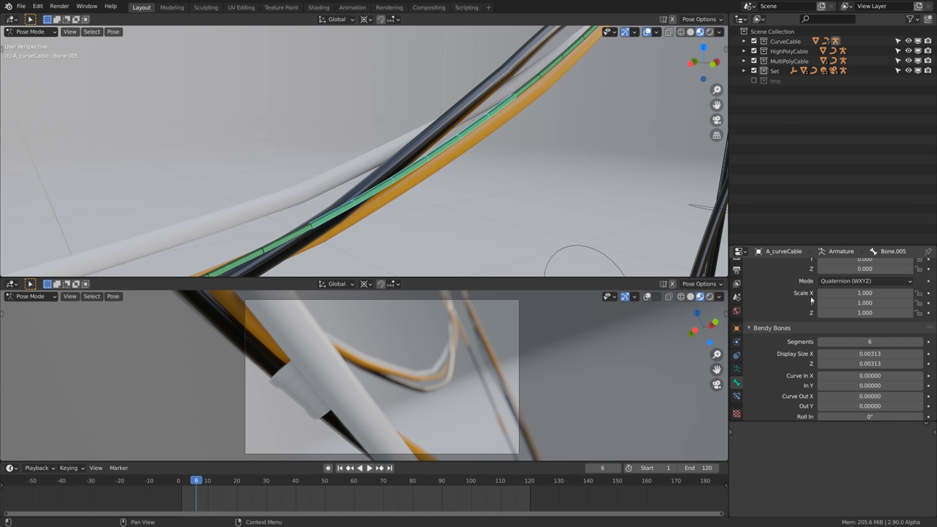
{"action": "scroll", "scroll_direction": "up", "scroll_amount": 3}
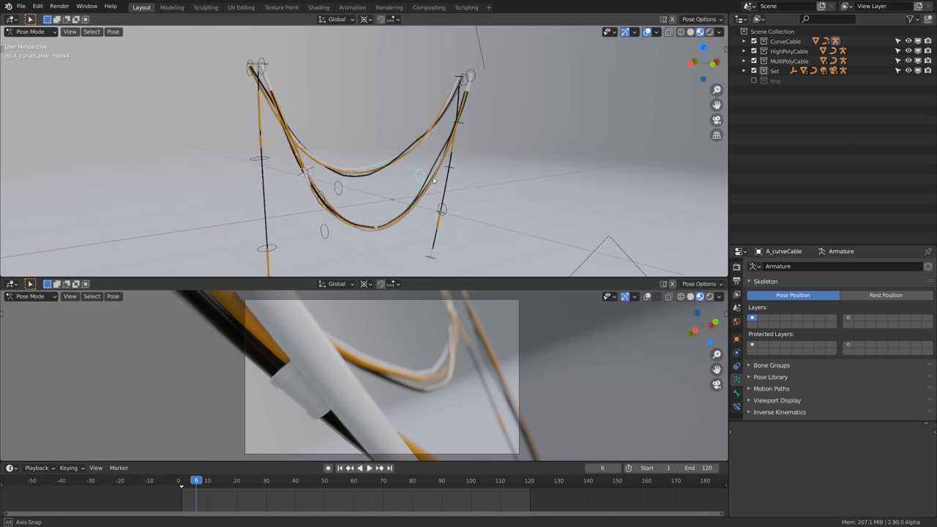
{"action": "key", "text": "g"}
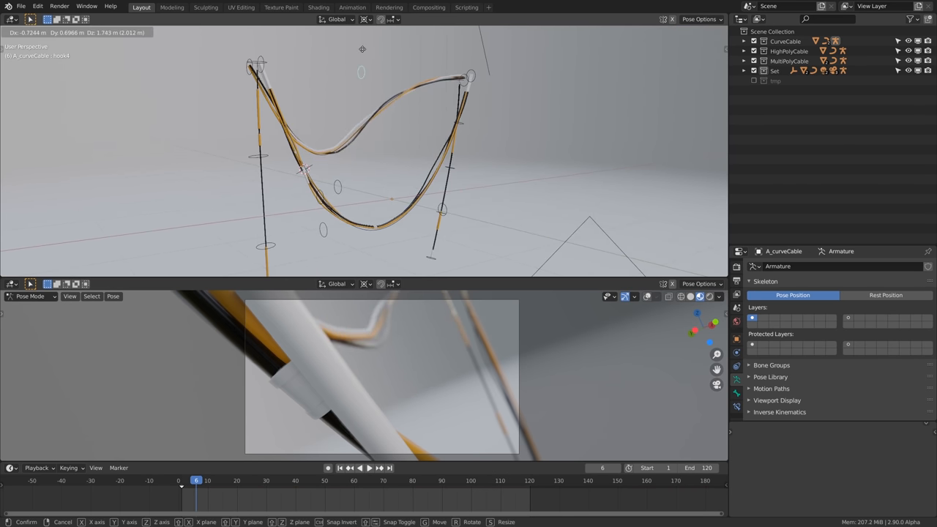
{"action": "left_click", "coordinate": [339, 192]}
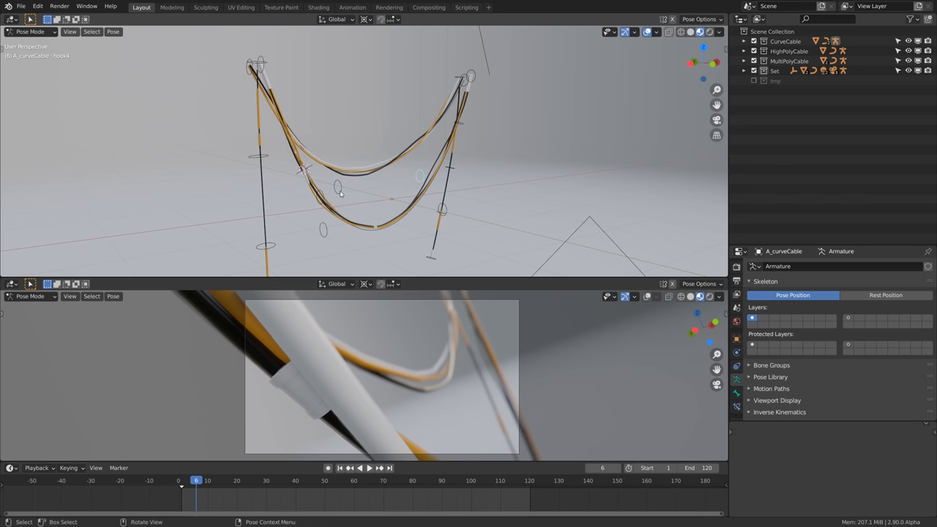
{"action": "key", "text": "g"}
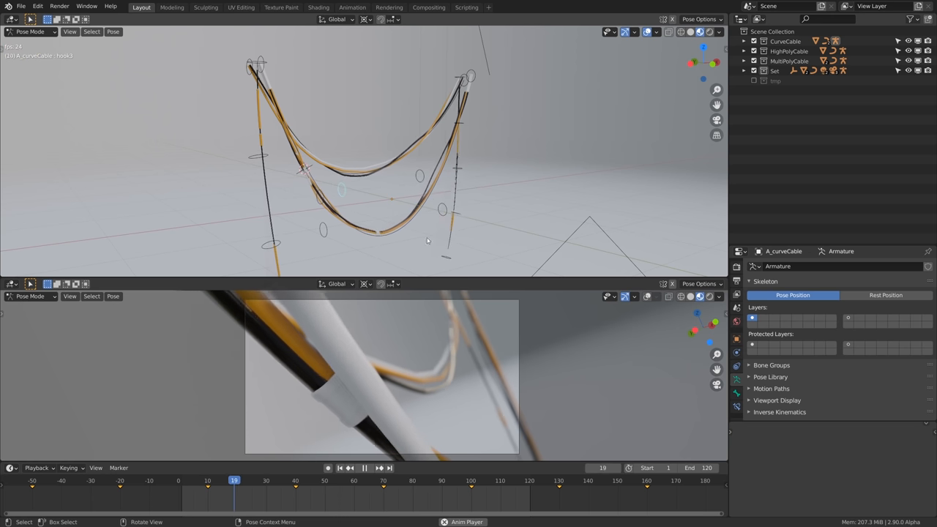
{"action": "left_click", "coordinate": [365, 468]}
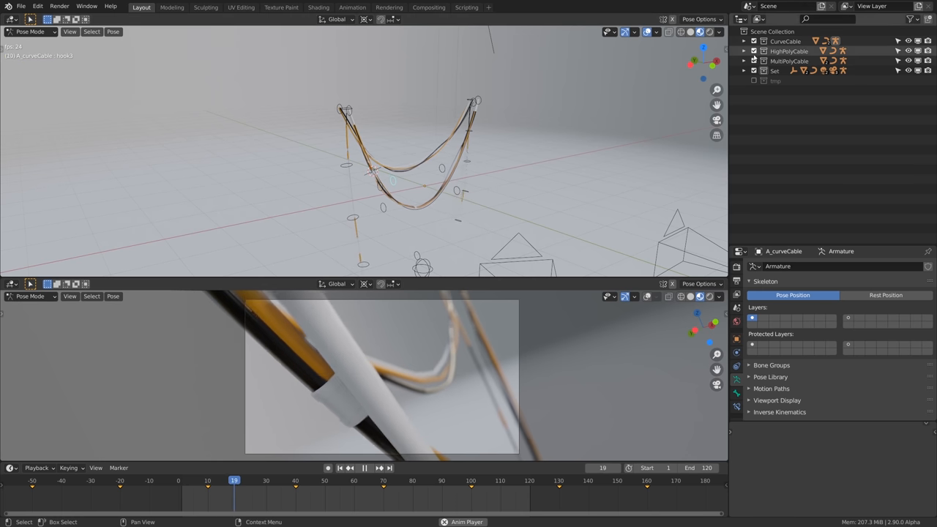
Open the rigged orange-and-white robot scene and inspect its Pose Mode armature controls.
{"action": "left_click", "coordinate": [365, 467]}
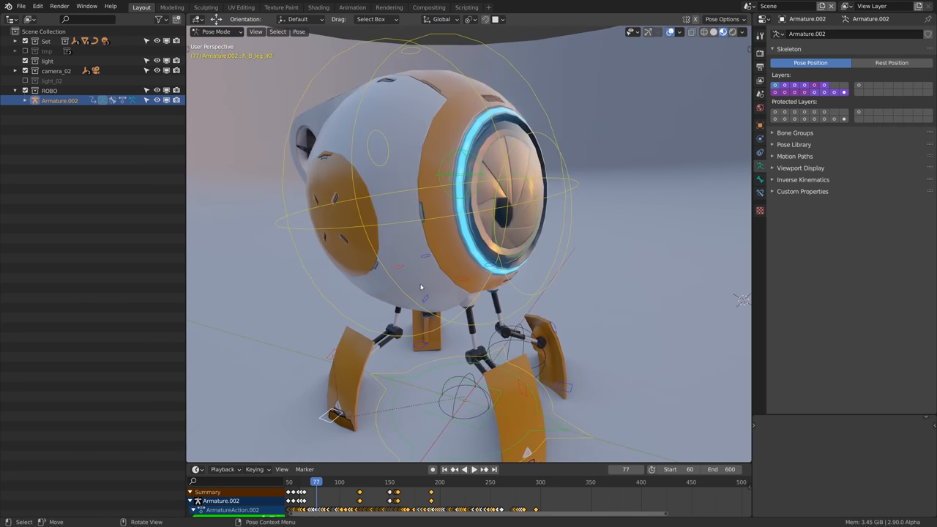
{"action": "key", "text": "g"}
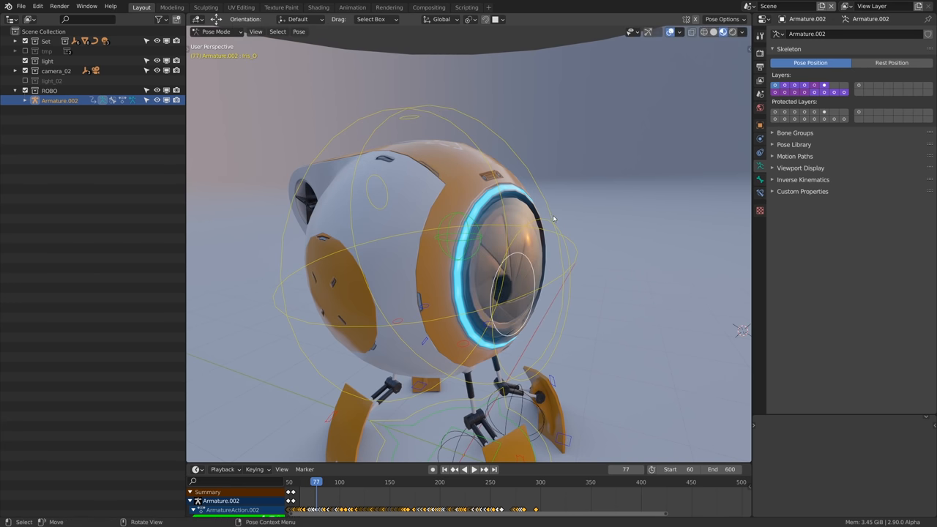
{"action": "key", "text": "g"}
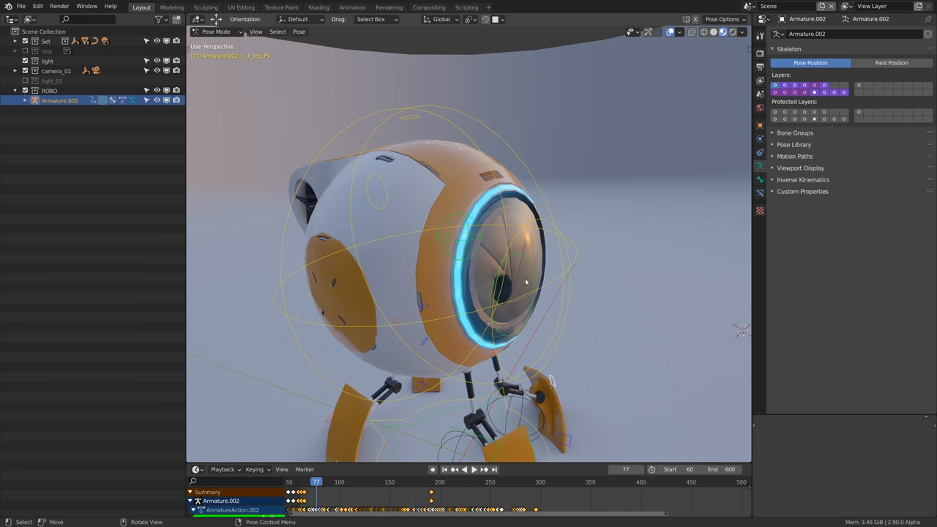
{"action": "left_click", "coordinate": [403, 220]}
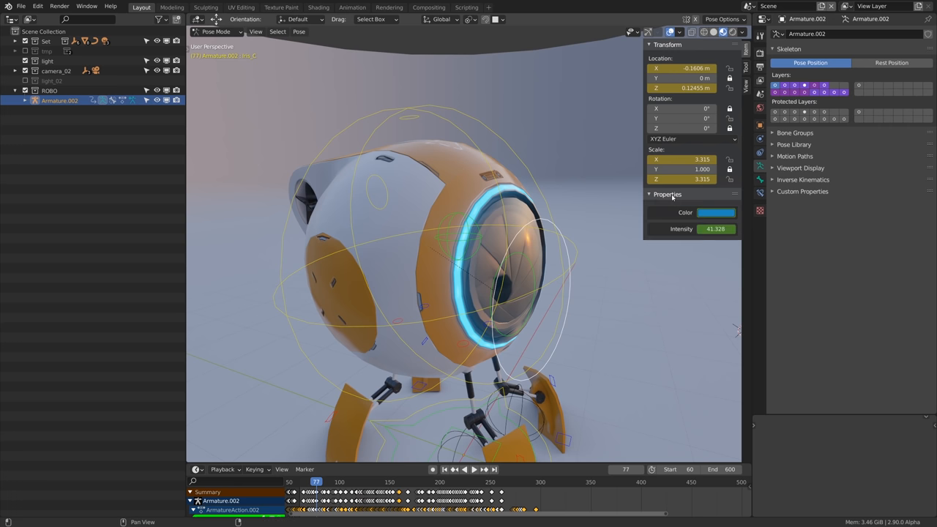
{"action": "left_click", "coordinate": [716, 213]}
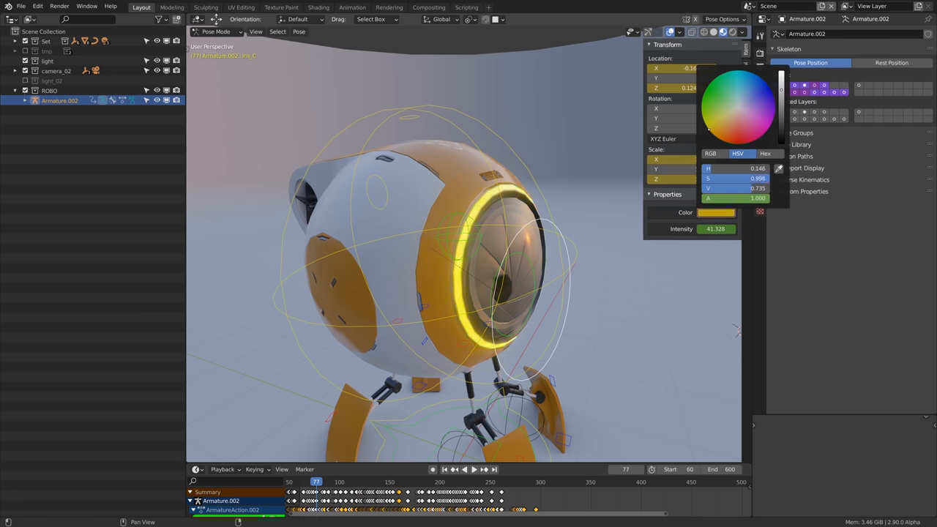
{"action": "left_click", "coordinate": [722, 102]}
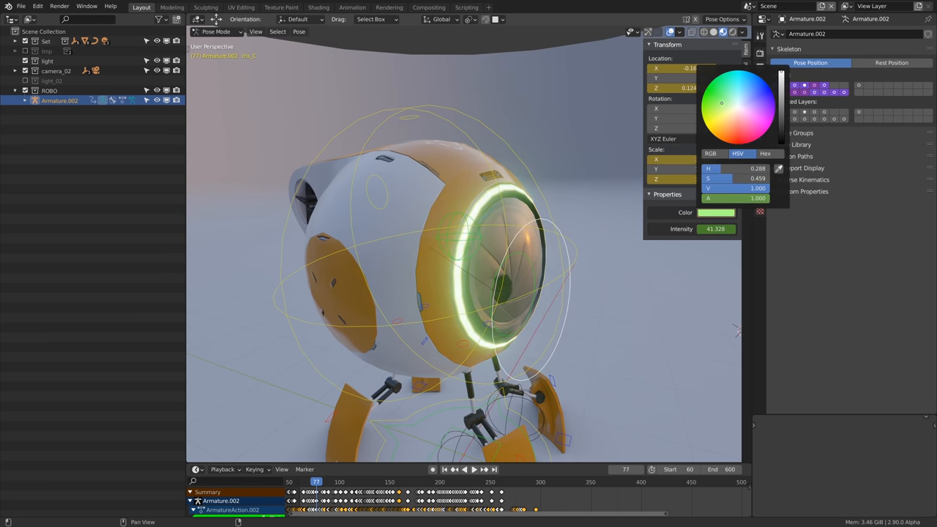
{"action": "left_click", "coordinate": [761, 136]}
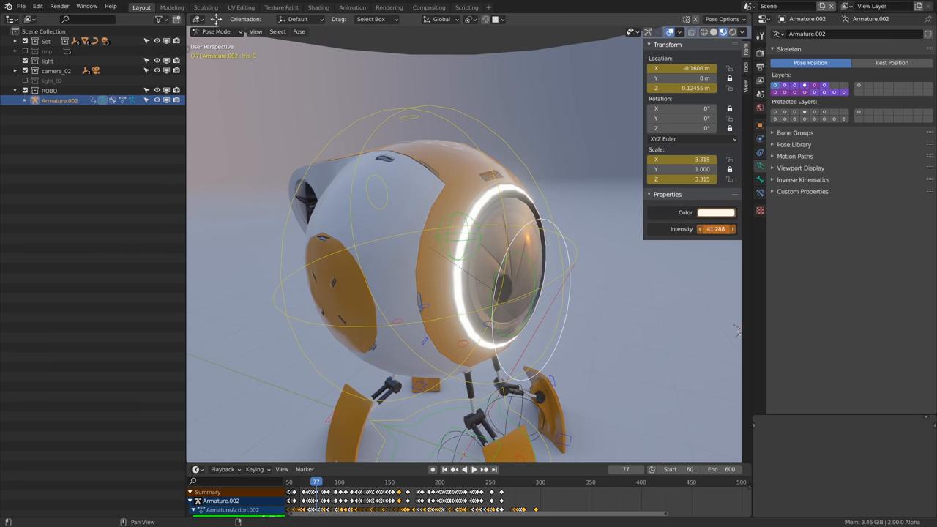
{"action": "left_click_drag", "start_coordinate": [715, 228], "coordinate": [688, 228]}
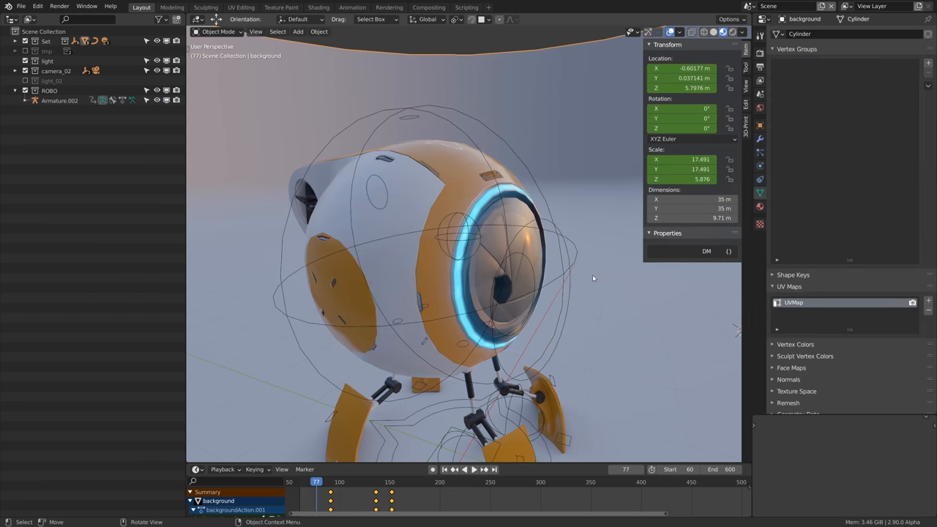
{"action": "mouse_move", "coordinate": [507, 258]}
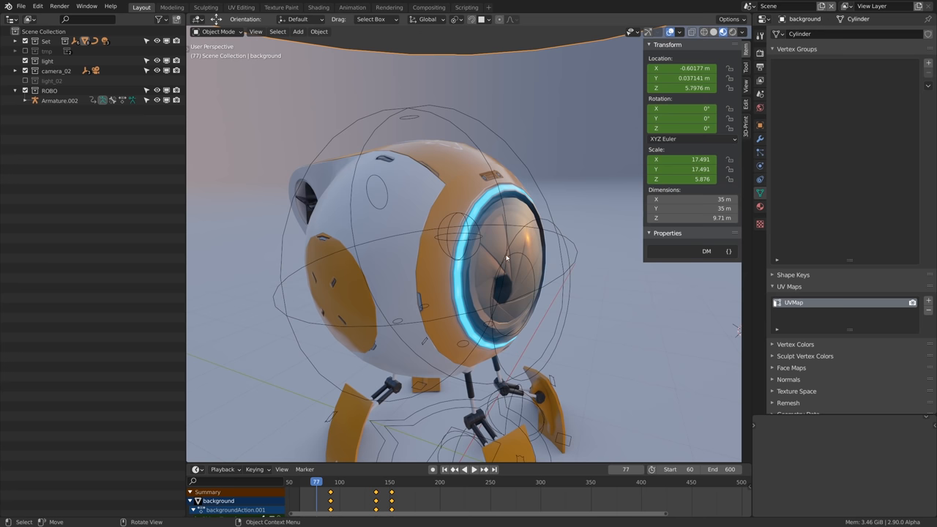